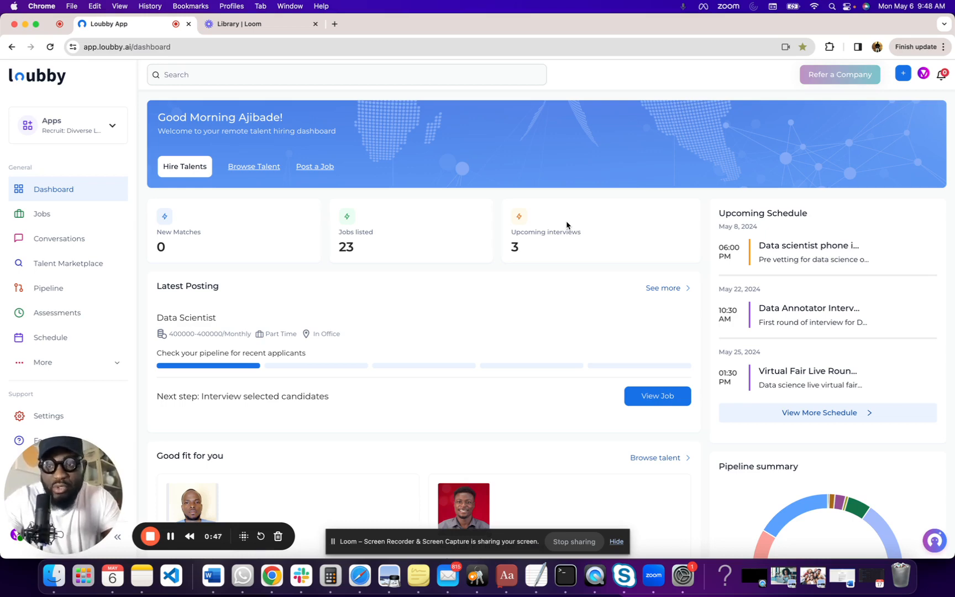
pyautogui.moveTo(238, 66)
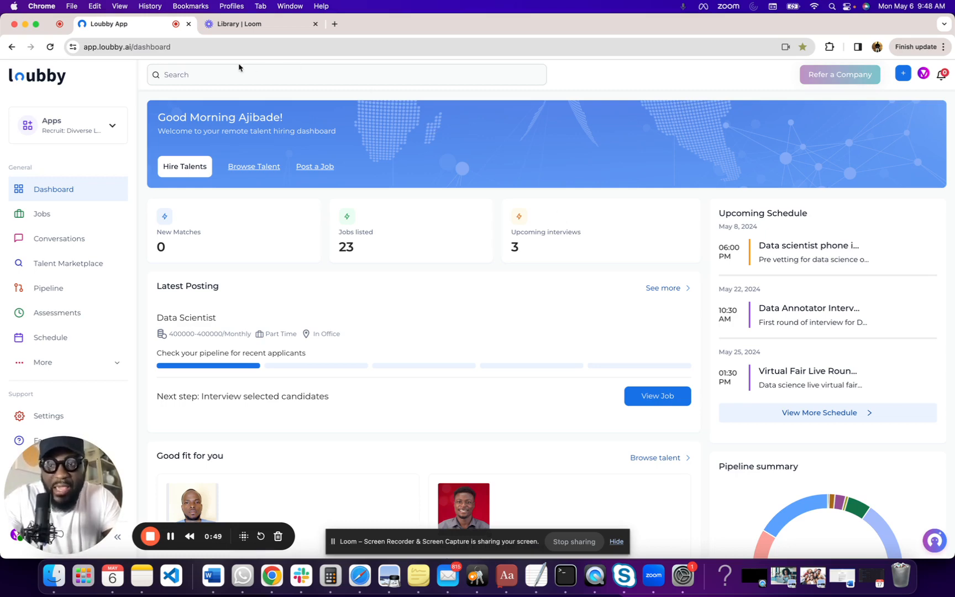
pyautogui.moveTo(107, 129)
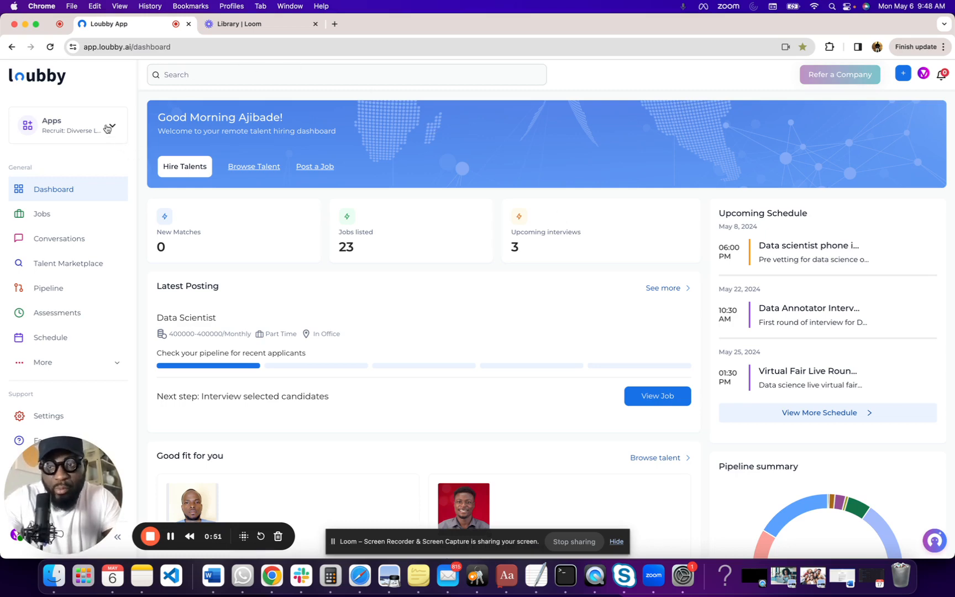
# - Start Hire Talents for the Full Stack Ruby on Rails Developer posting, then dismiss the Onboarding dialog
pyautogui.click(112, 126)
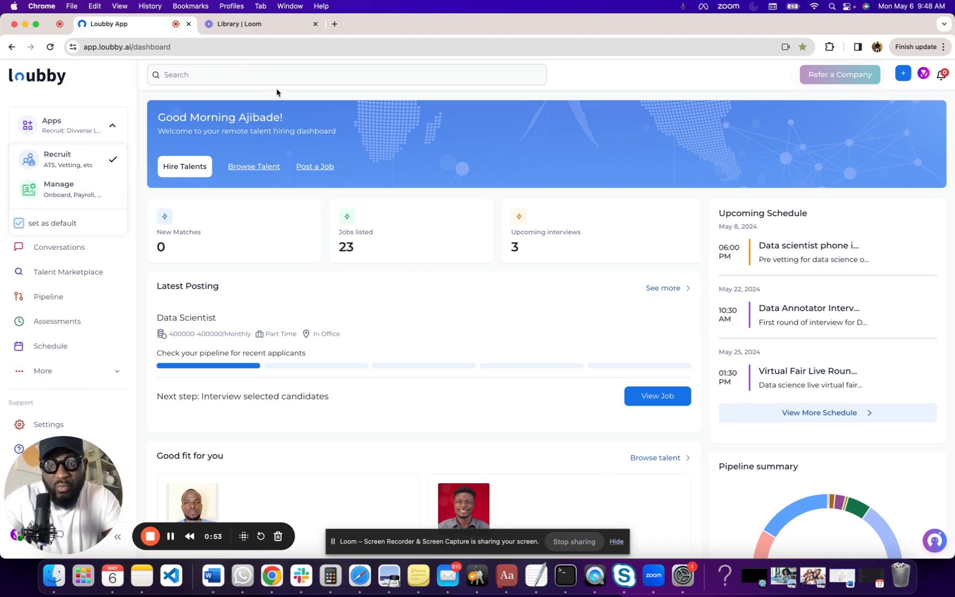
pyautogui.click(112, 125)
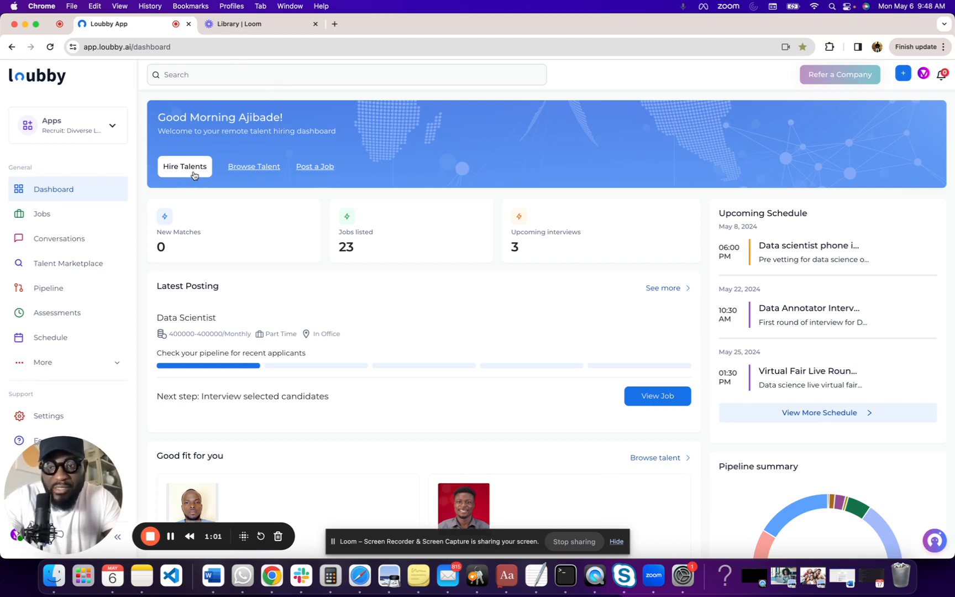
pyautogui.click(184, 167)
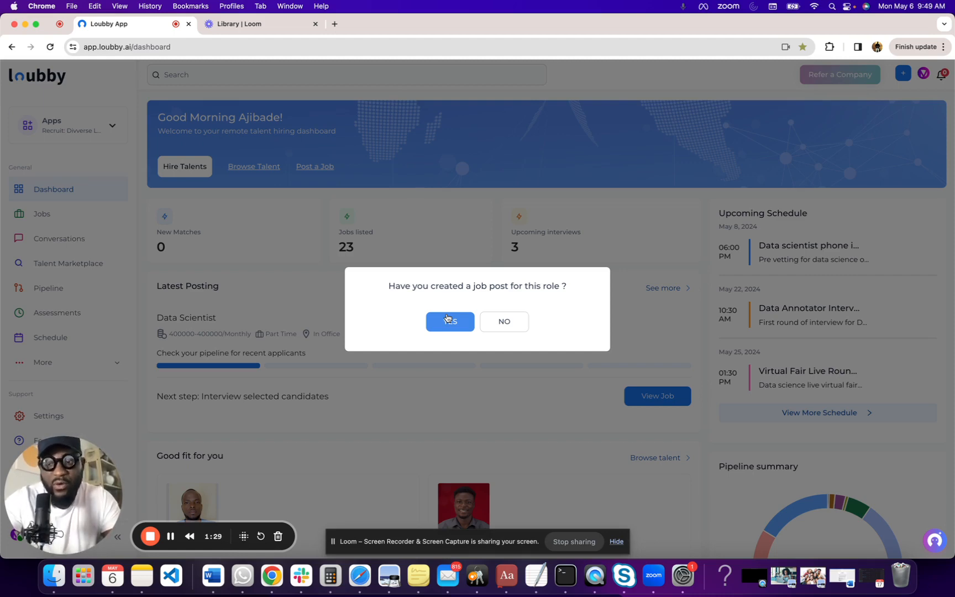
pyautogui.click(449, 322)
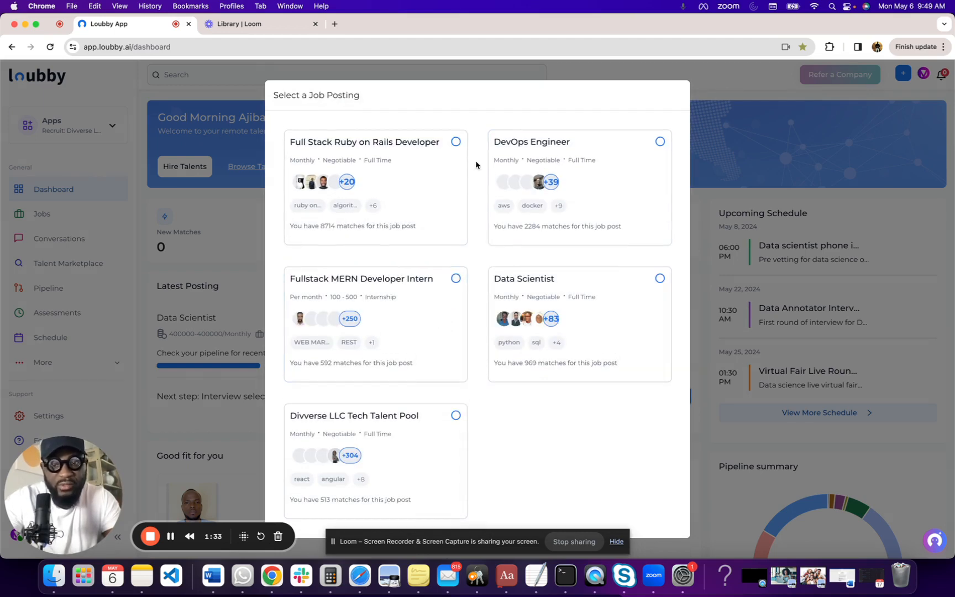
pyautogui.moveTo(460, 160)
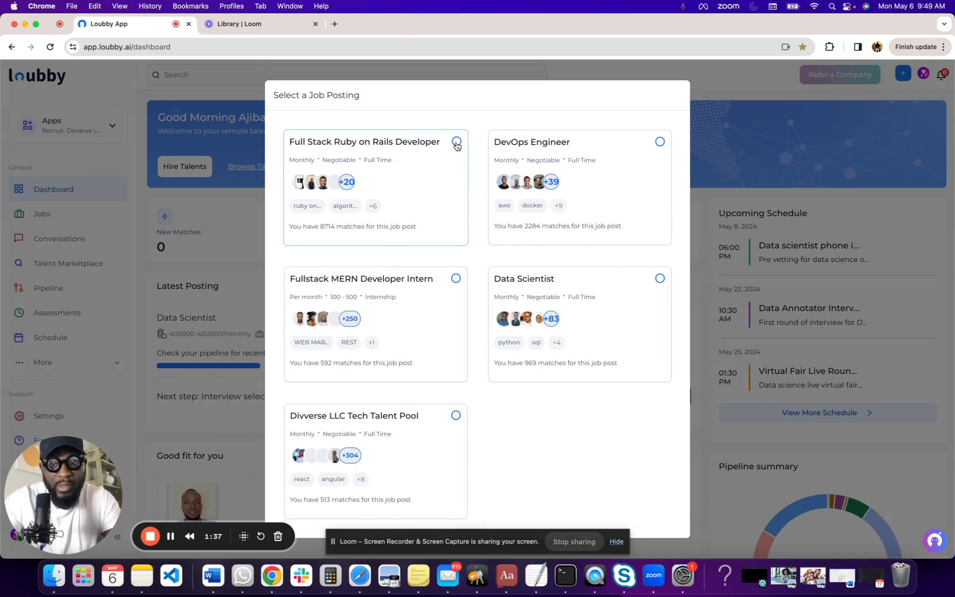
pyautogui.click(456, 143)
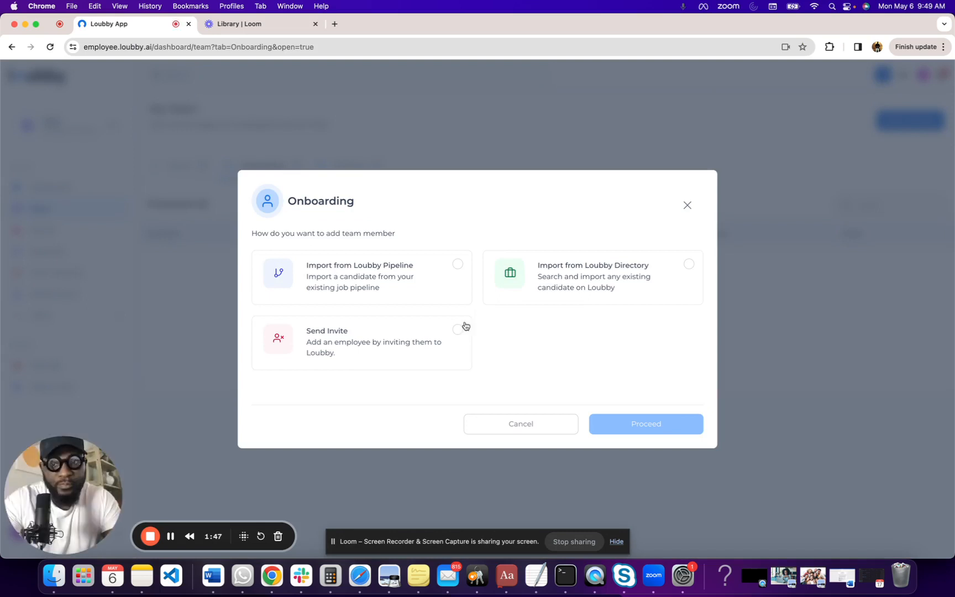
pyautogui.moveTo(555, 179)
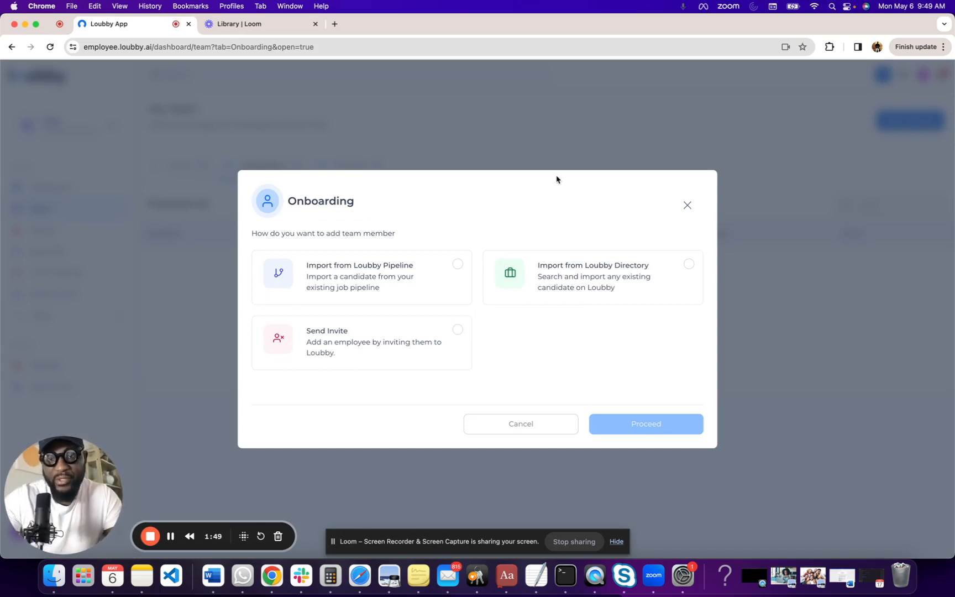
pyautogui.moveTo(682, 198)
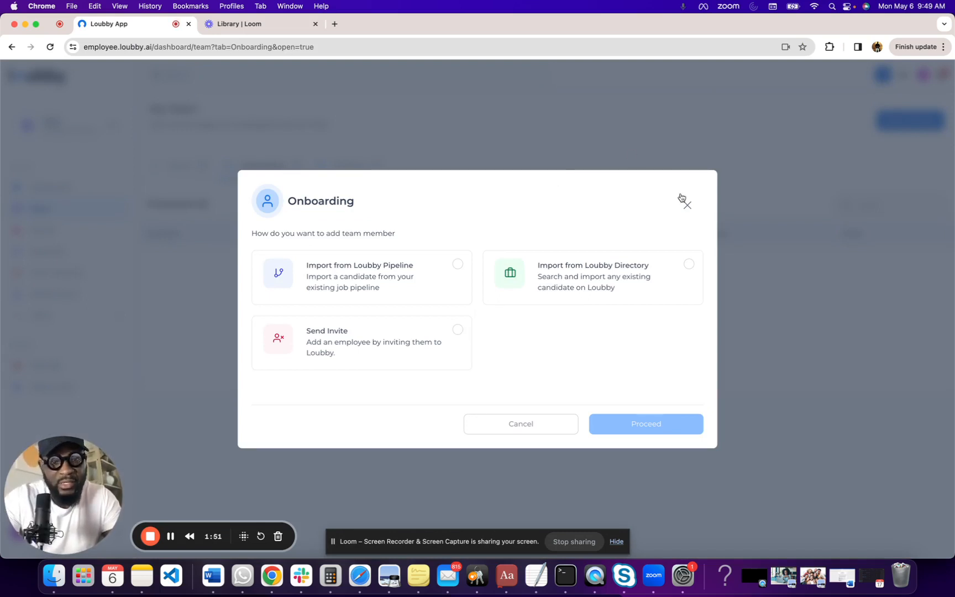
pyautogui.click(686, 204)
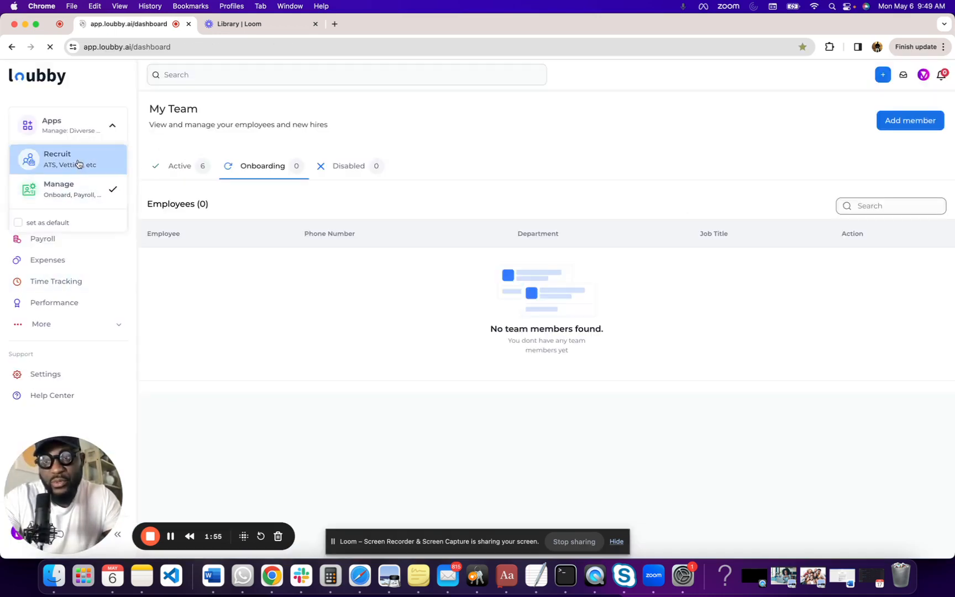
# - In Recruit's Pipeline, open the Full Stack Ruby on Rails Developer job and onboard its first Hired candidate
pyautogui.click(56, 158)
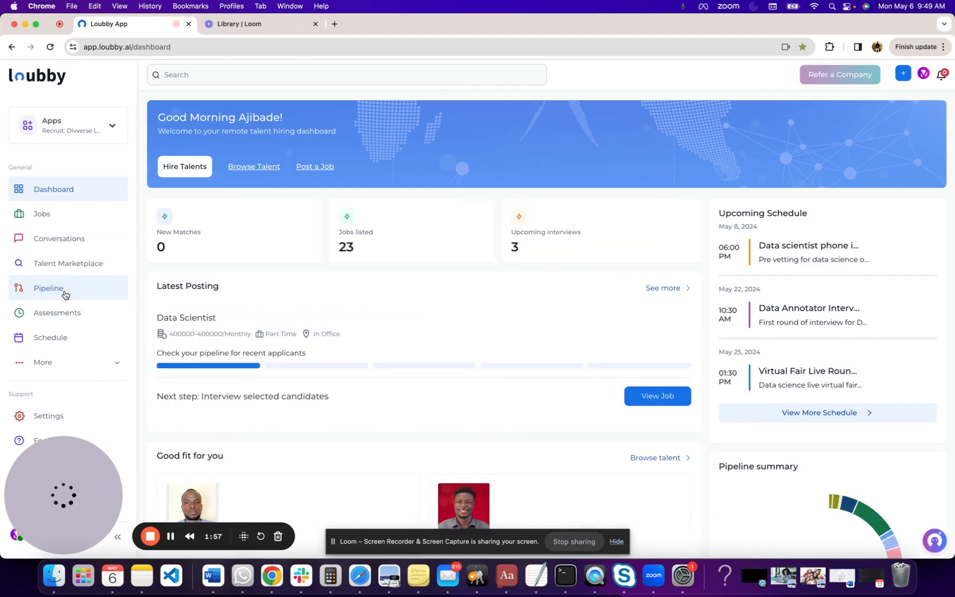
pyautogui.click(48, 287)
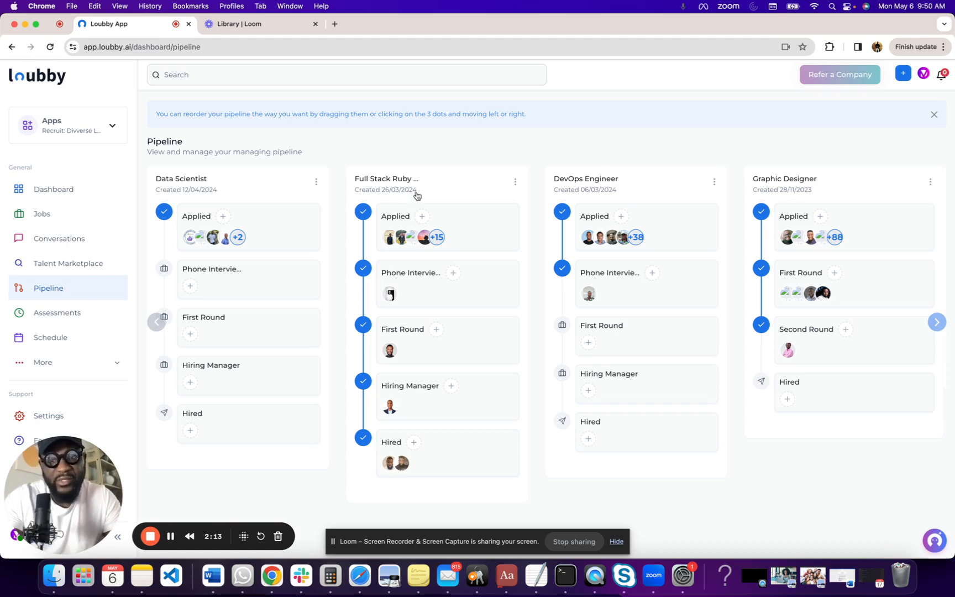
pyautogui.click(384, 179)
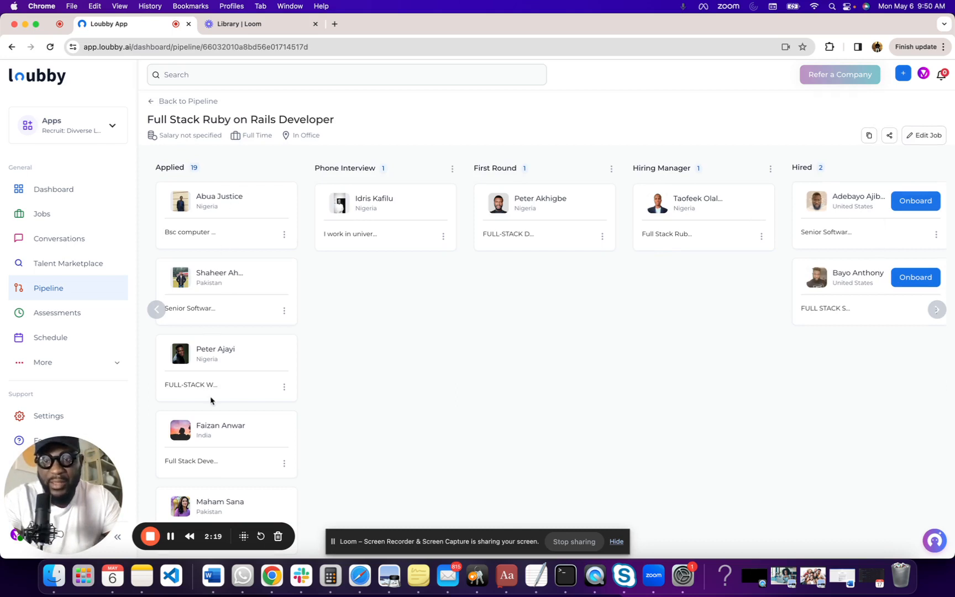
pyautogui.moveTo(593, 178)
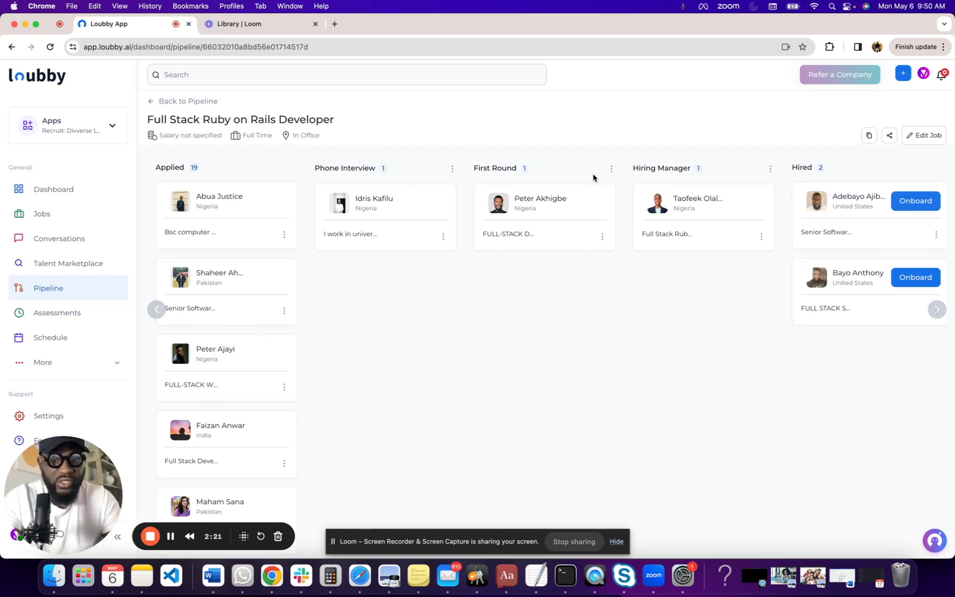
pyautogui.moveTo(704, 284)
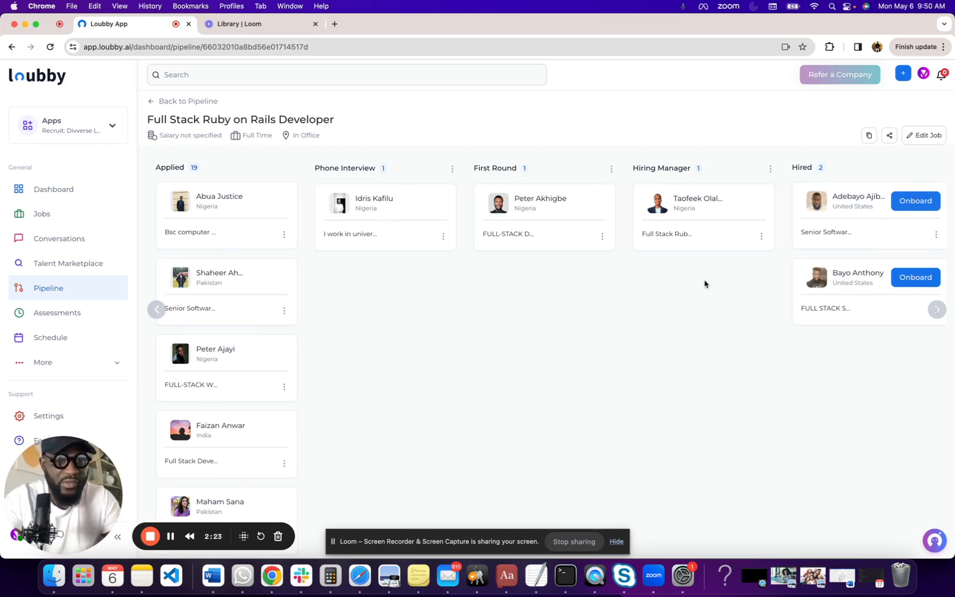
pyautogui.moveTo(860, 189)
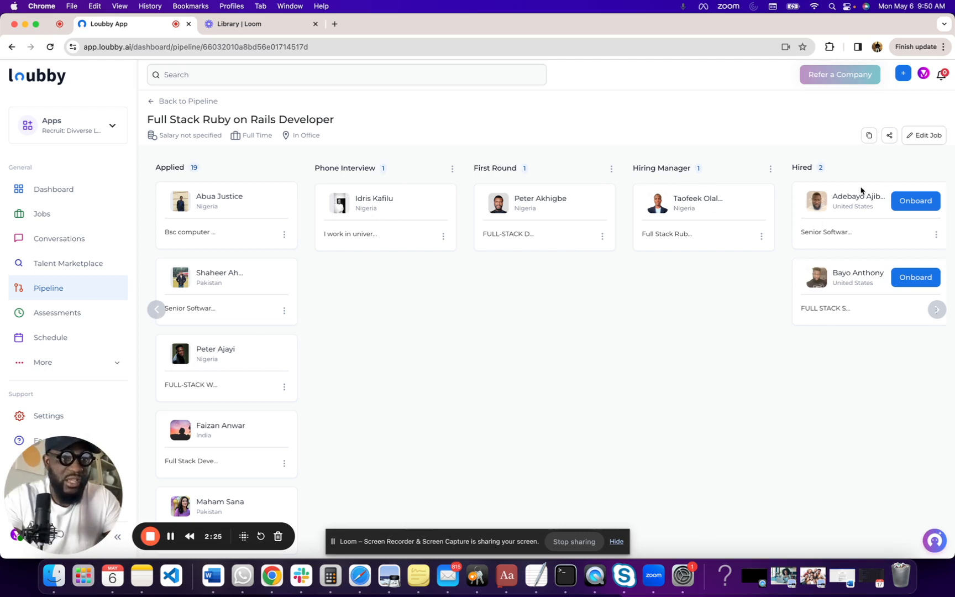
pyautogui.scroll(-3)
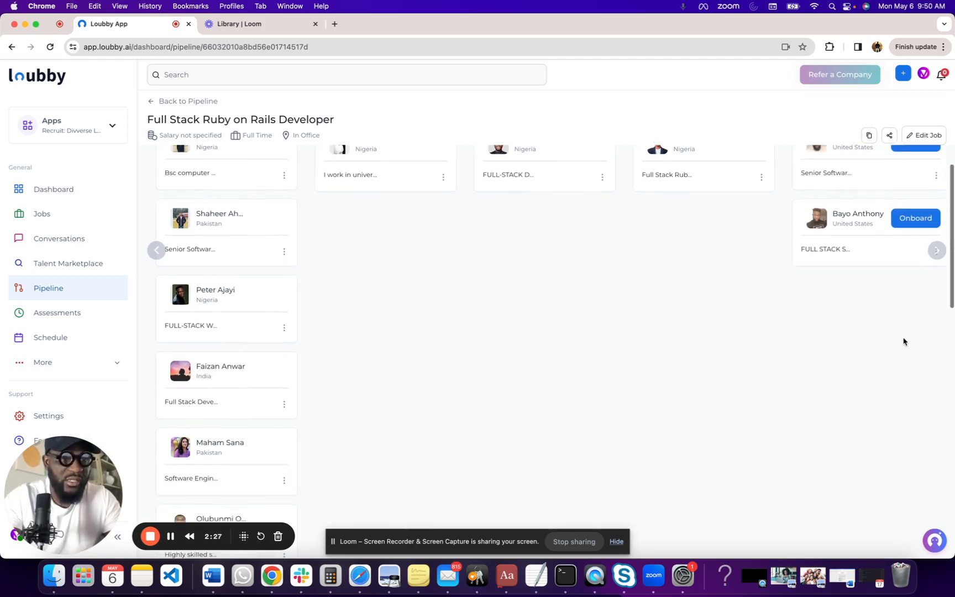
pyautogui.scroll(3)
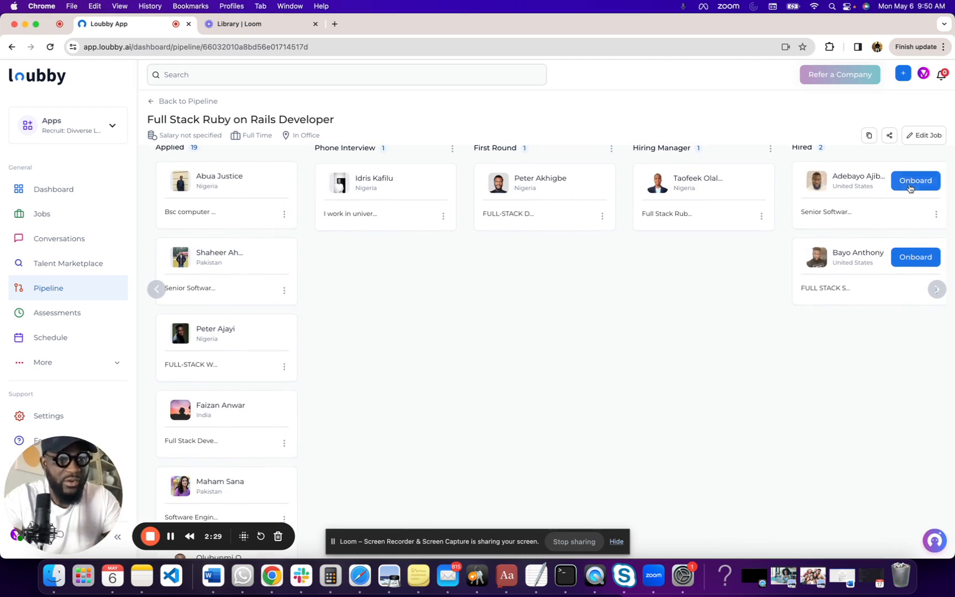
pyautogui.moveTo(909, 171)
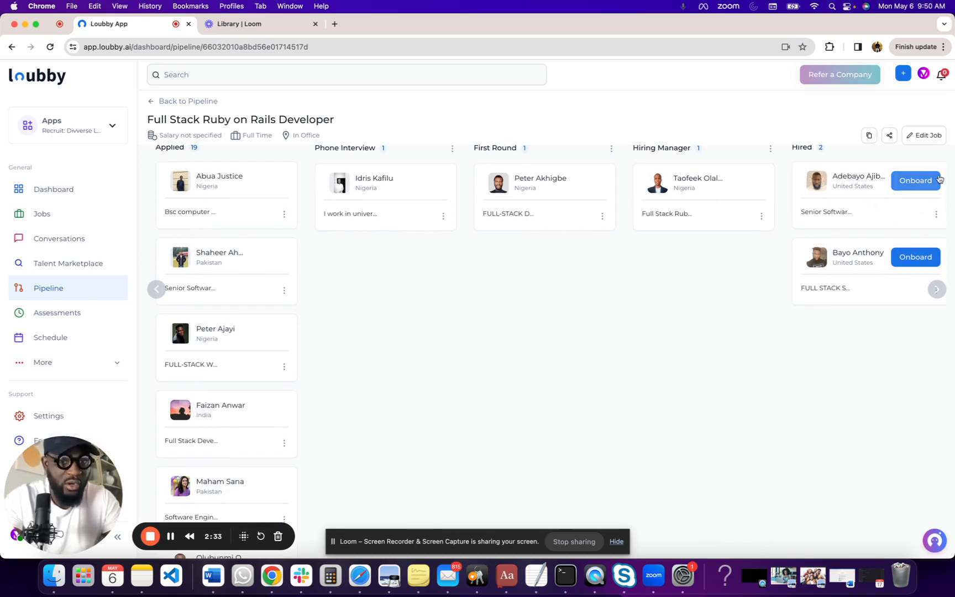
pyautogui.click(849, 181)
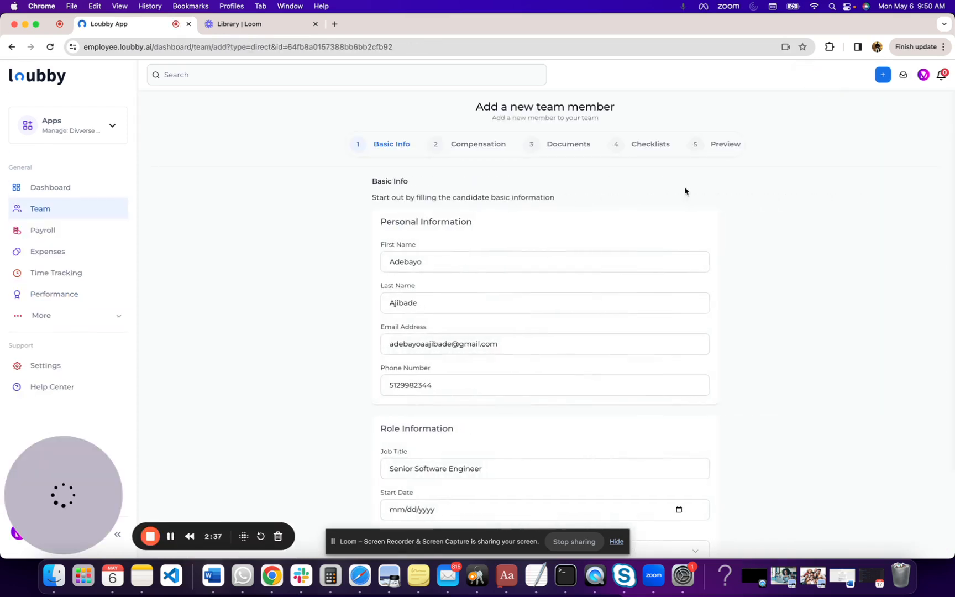
pyautogui.moveTo(49, 187)
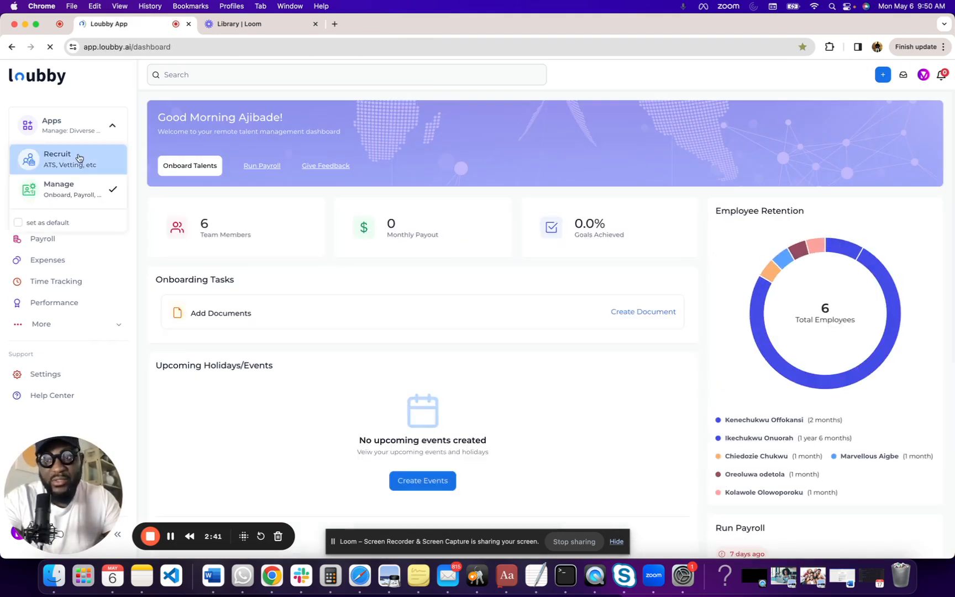
# - Switch from Recruit to the Manage app and bring up the Add member onboarding options
pyautogui.click(57, 159)
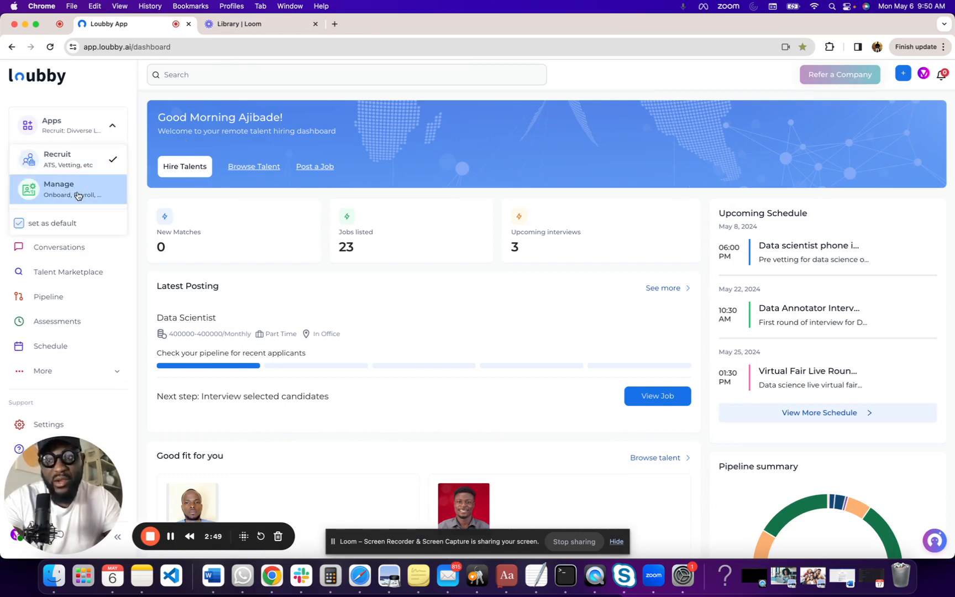
pyautogui.click(69, 189)
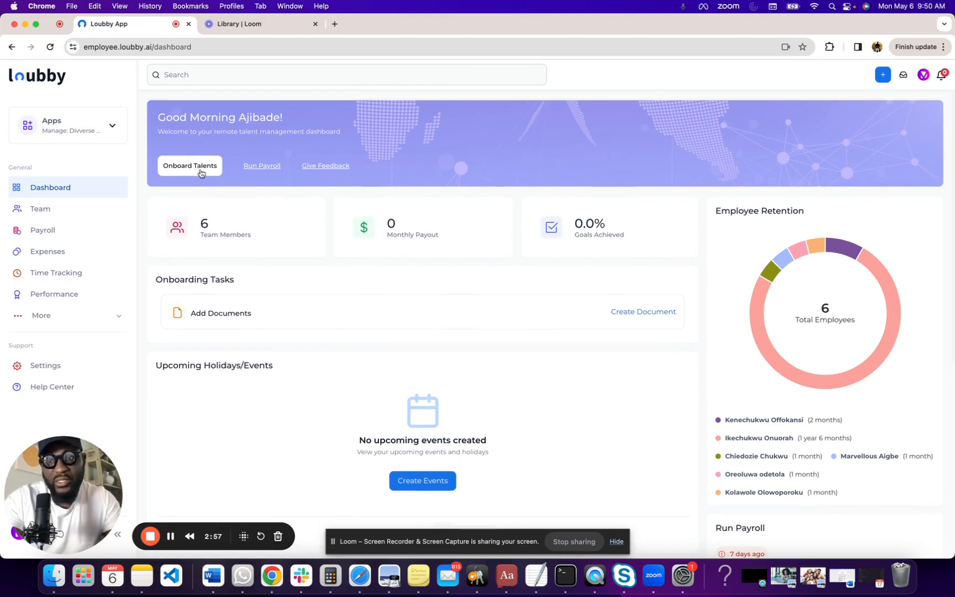
pyautogui.click(189, 165)
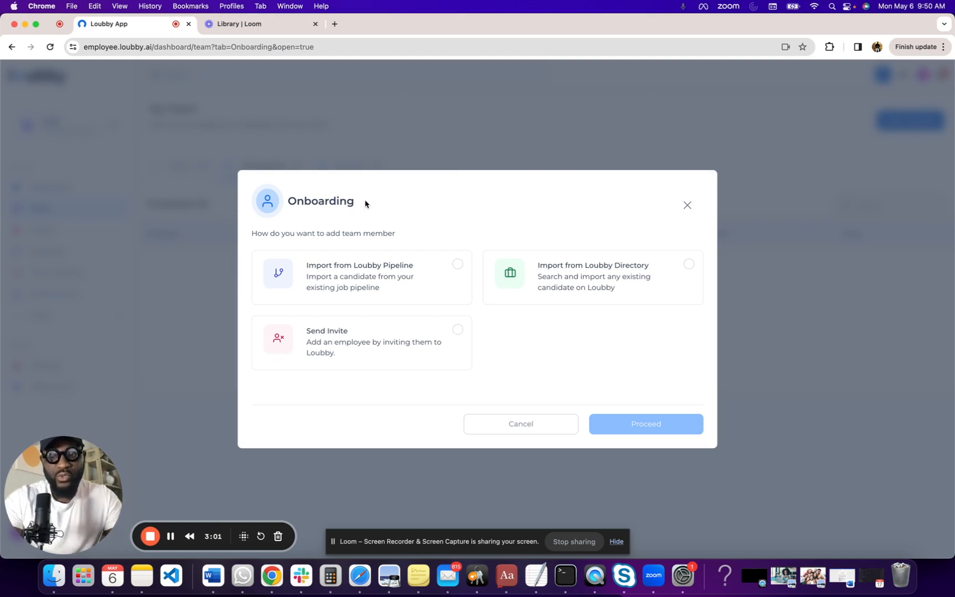
pyautogui.moveTo(383, 243)
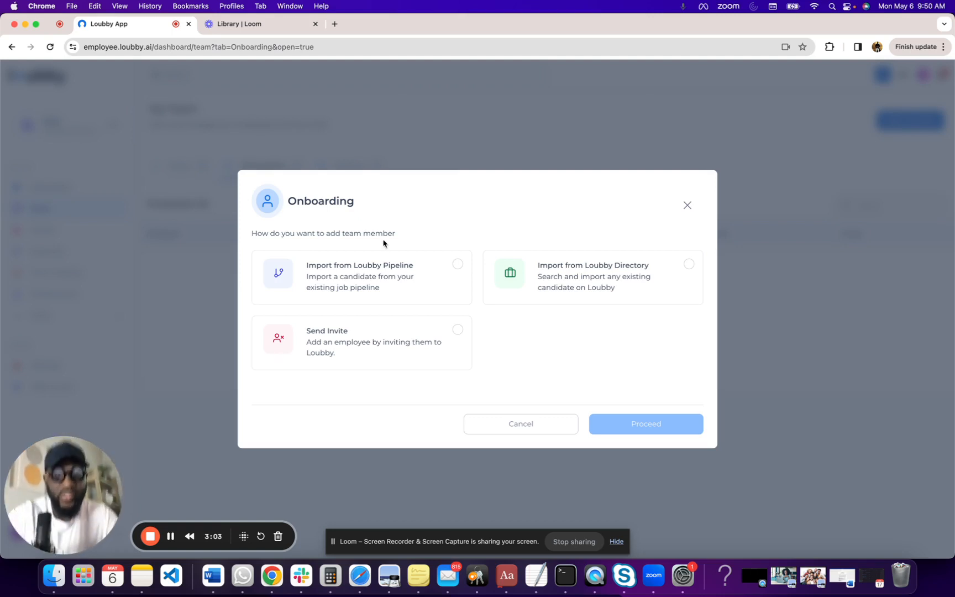
pyautogui.moveTo(399, 269)
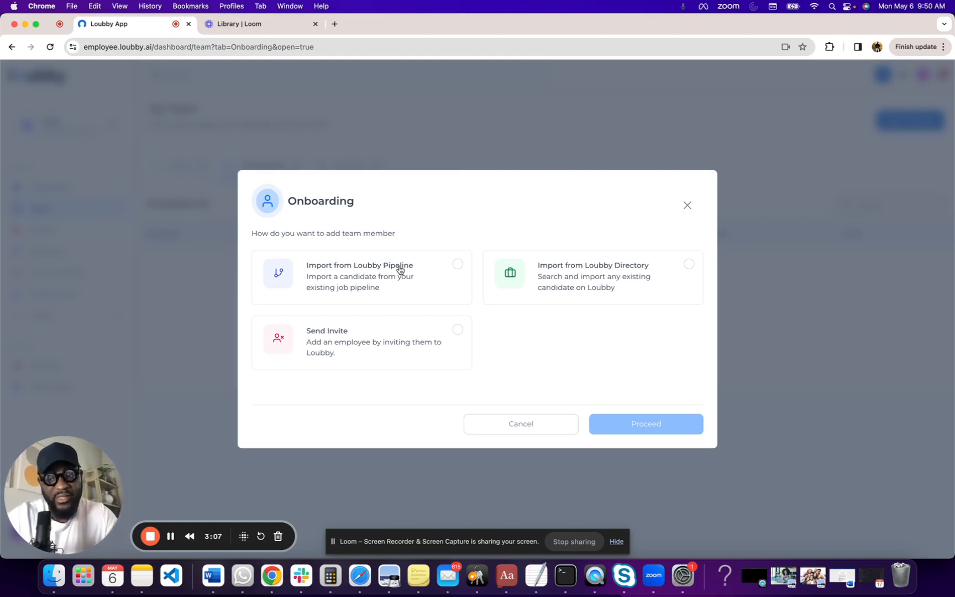
pyautogui.moveTo(635, 271)
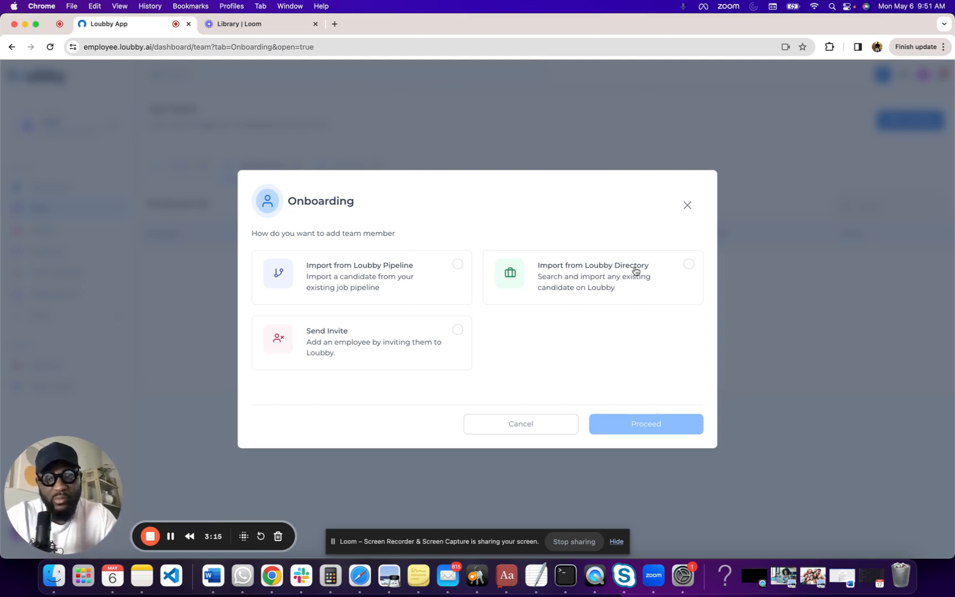
pyautogui.moveTo(520, 357)
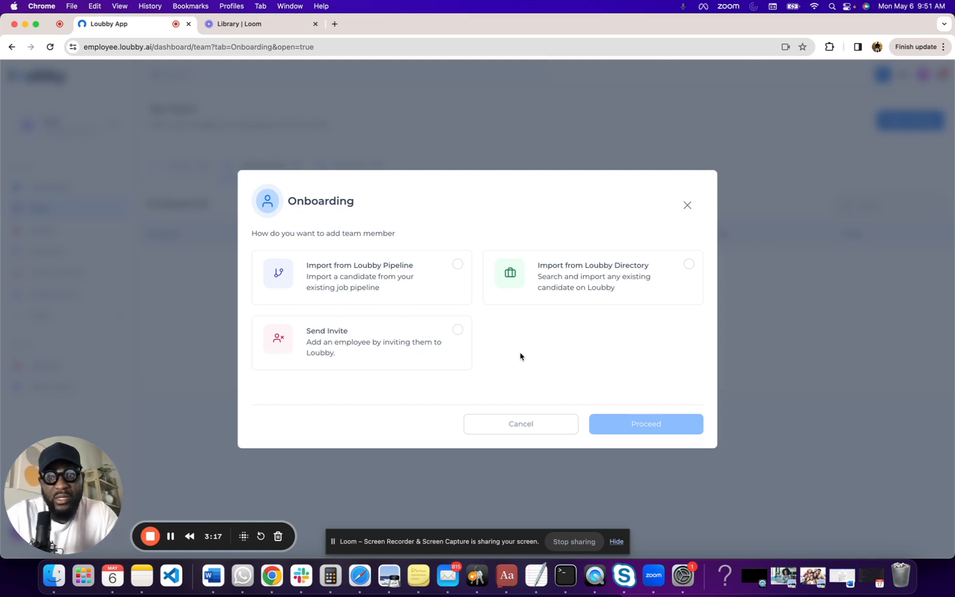
pyautogui.moveTo(461, 347)
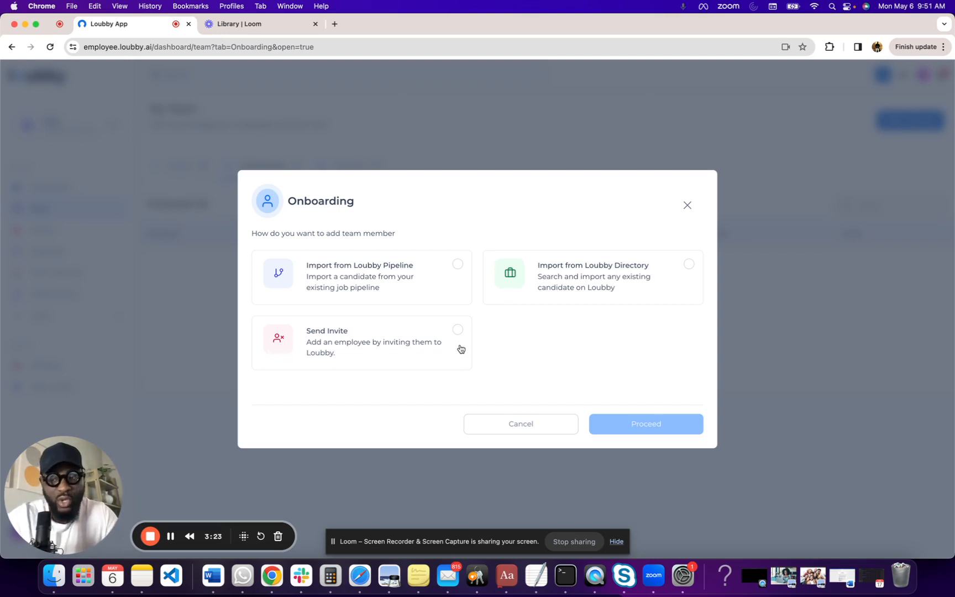
pyautogui.moveTo(572, 281)
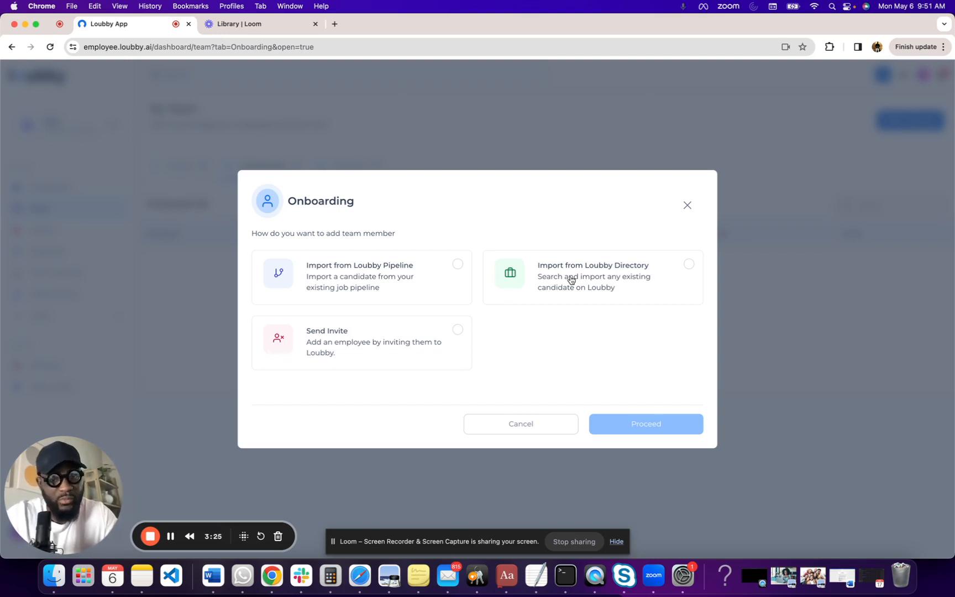
# - Search the Loubby Directory for 'yemi' and import the matching candidate into the form
pyautogui.click(644, 423)
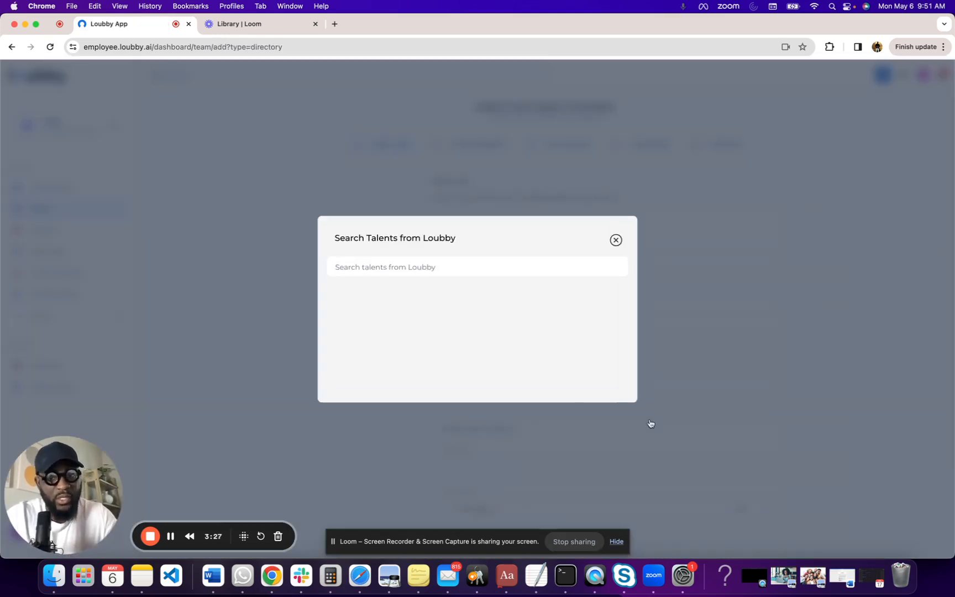
pyautogui.click(477, 266)
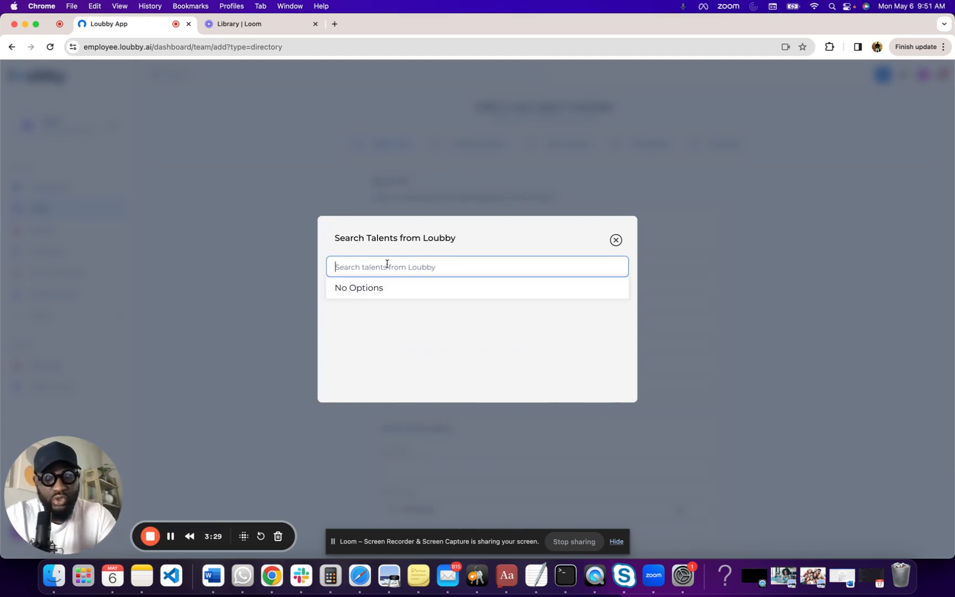
pyautogui.write('yemi')
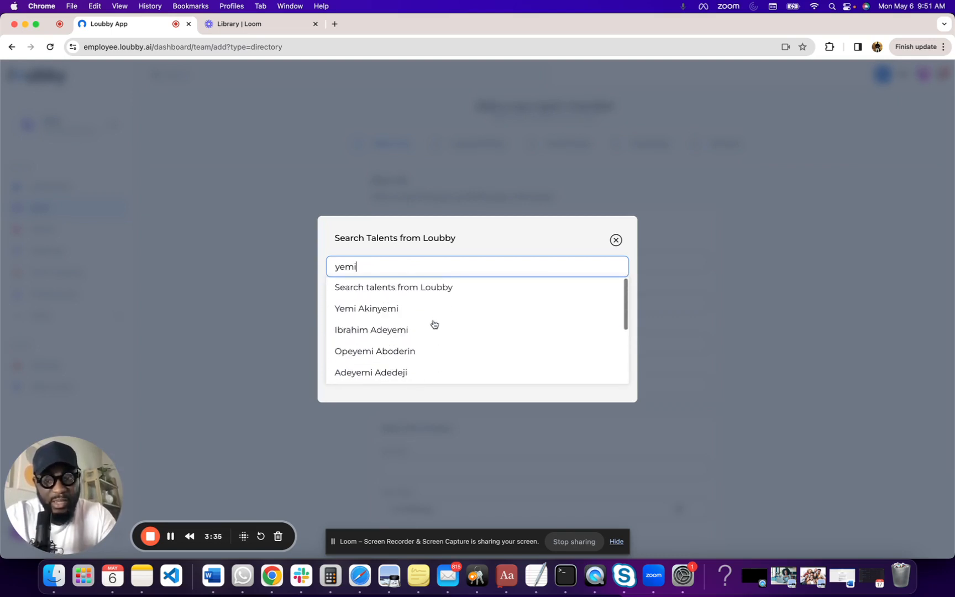
pyautogui.click(366, 309)
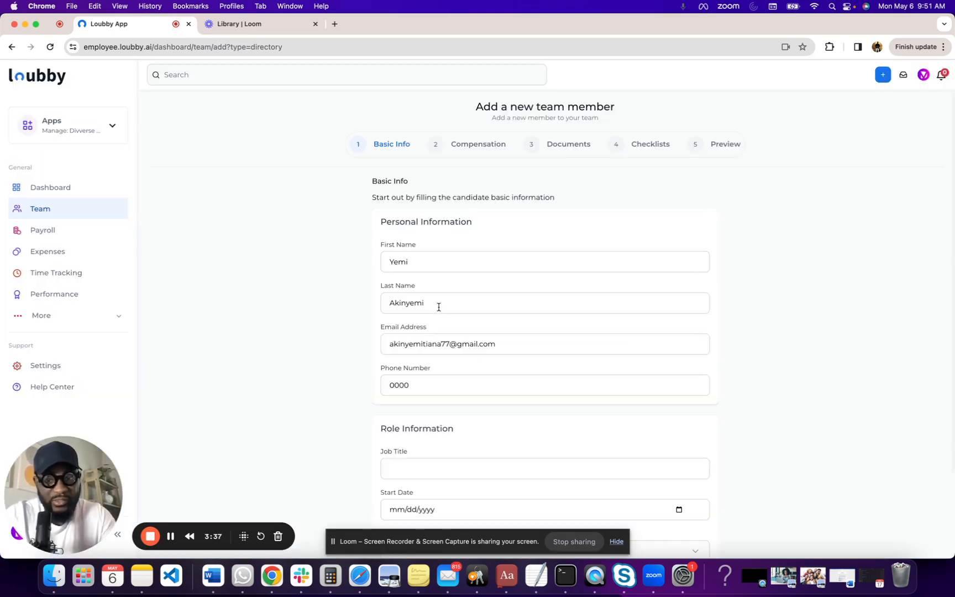
# - Enter Senior Software Engineer as job title, Super Administrator as manager, and Engineering department
pyautogui.scroll(-3)
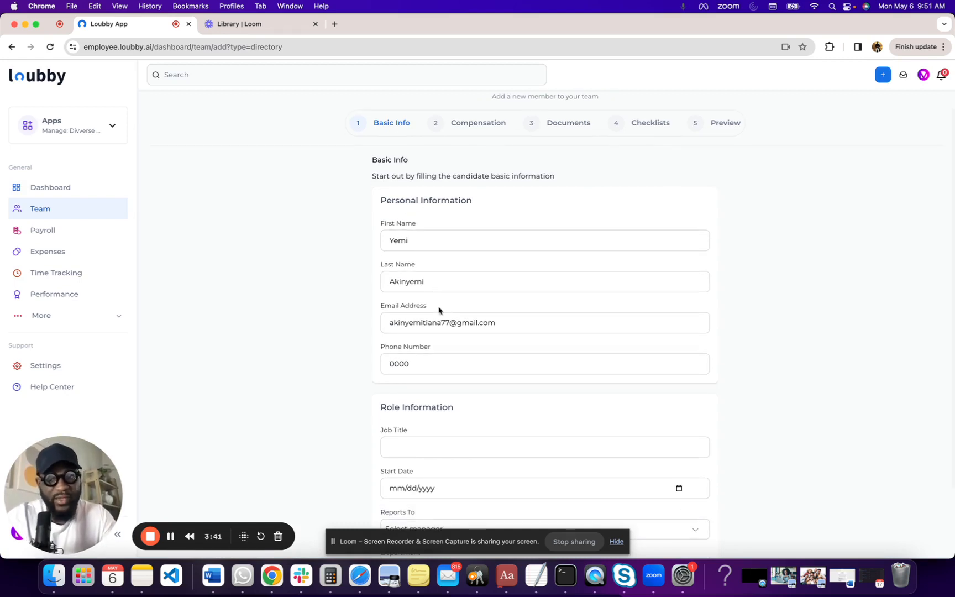
pyautogui.moveTo(440, 440)
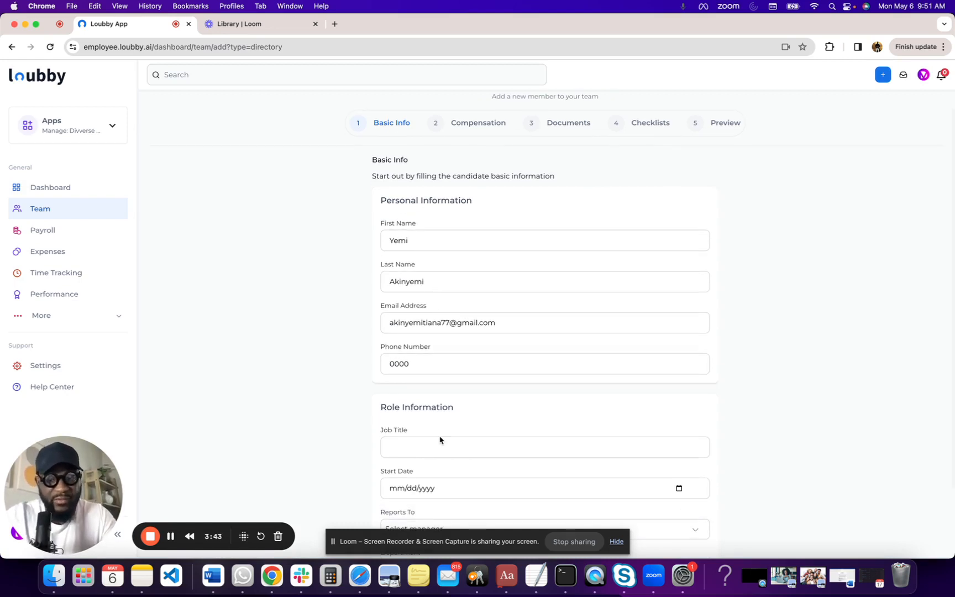
pyautogui.write('Senior Software')
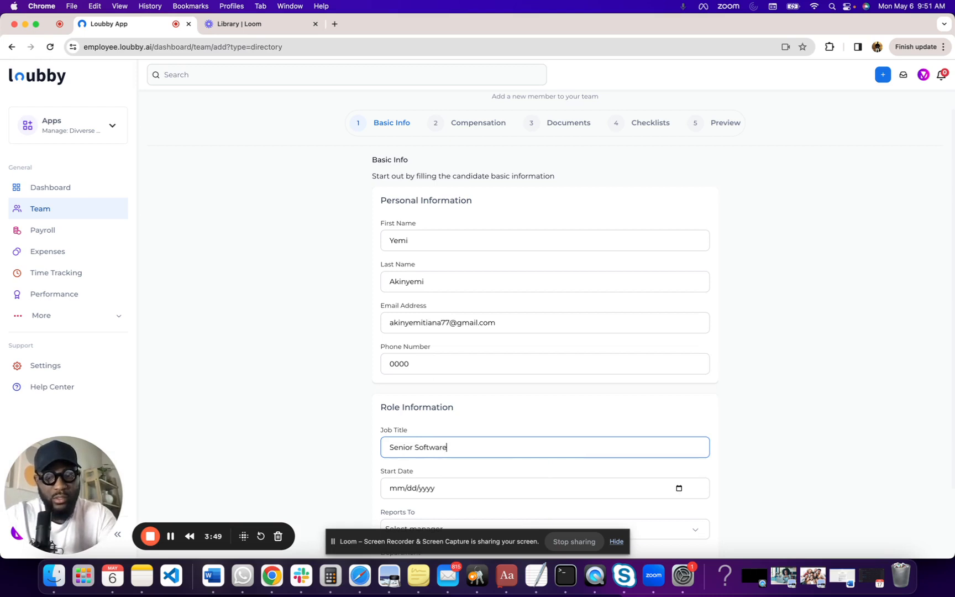
pyautogui.write('Engineer')
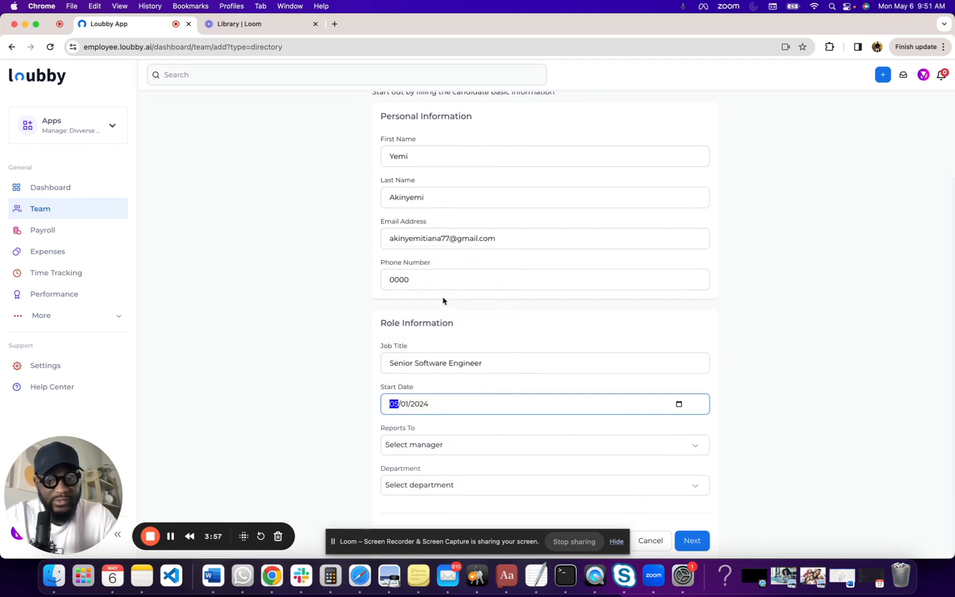
pyautogui.click(542, 444)
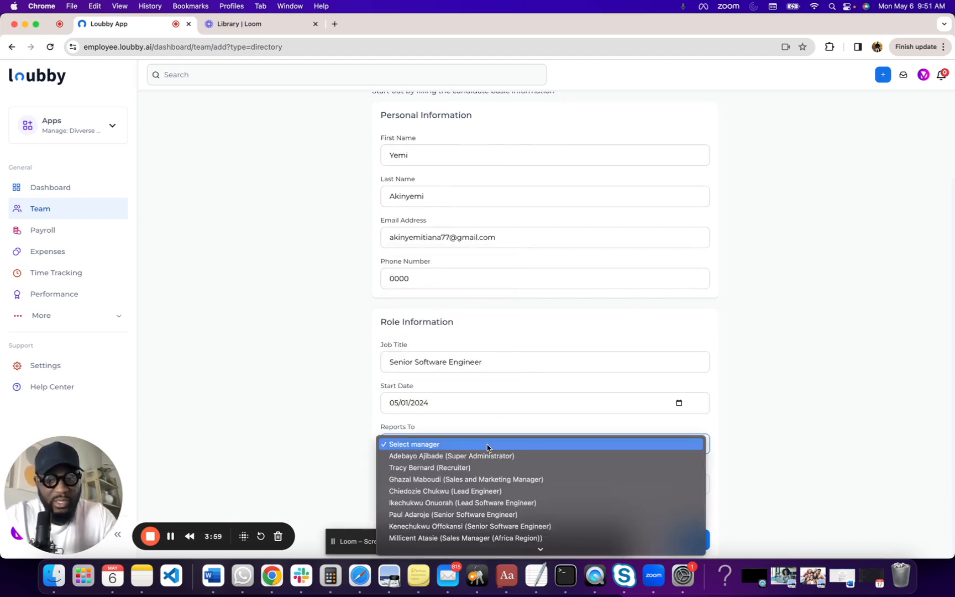
pyautogui.click(451, 456)
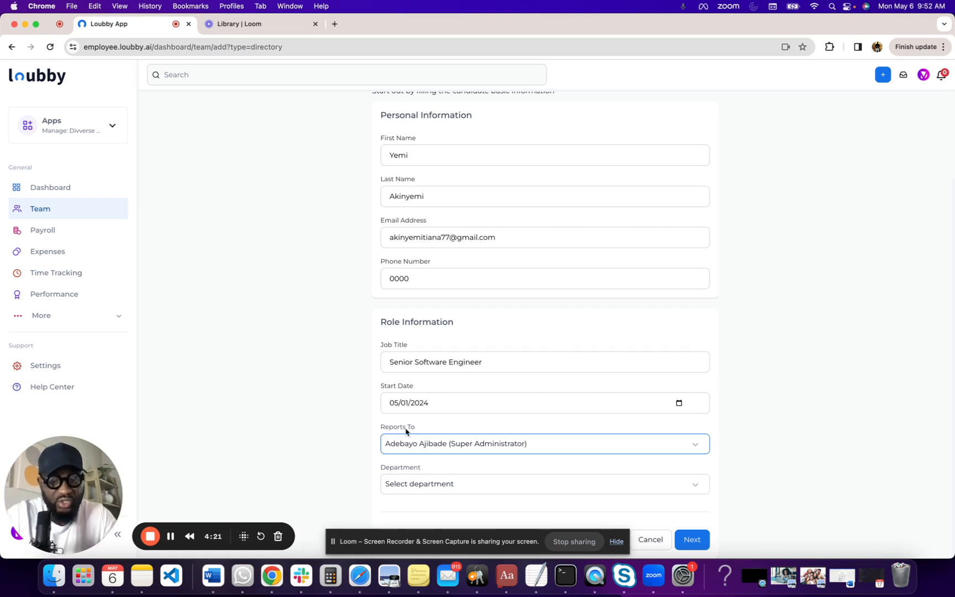
pyautogui.click(542, 483)
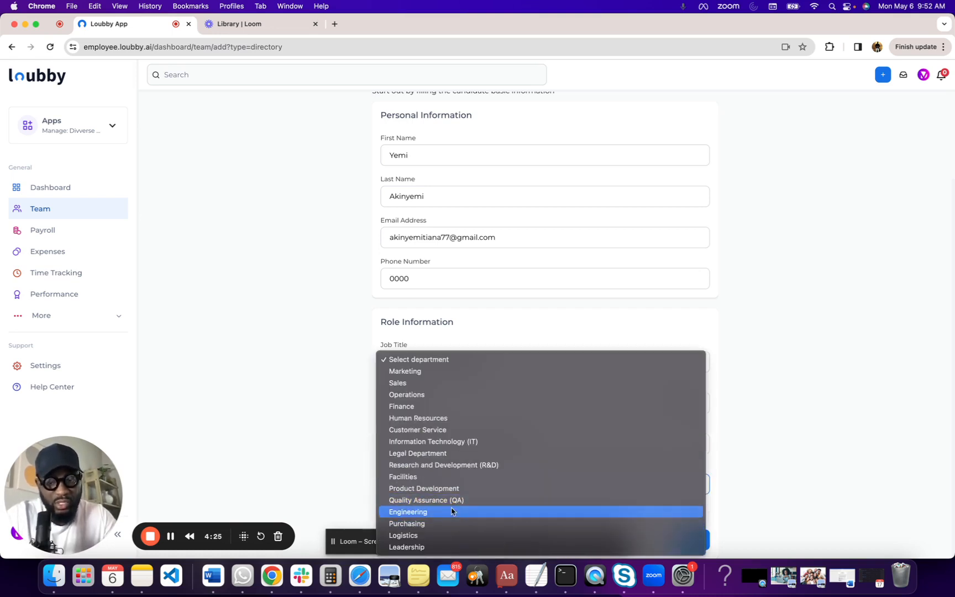
pyautogui.click(408, 511)
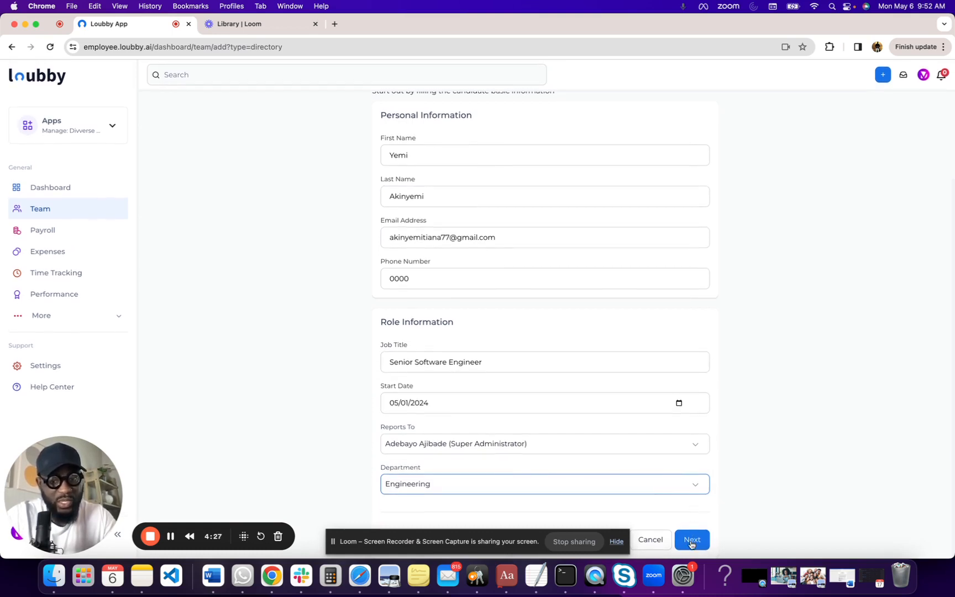
# - On the Compensation step, choose Salaried employment with a rate of 1000 per month
pyautogui.click(691, 540)
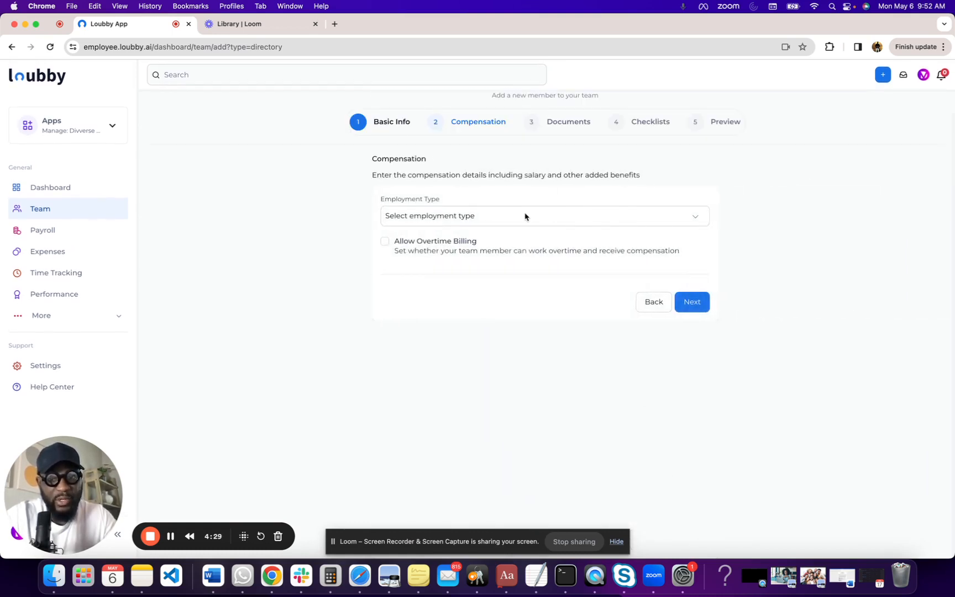
pyautogui.click(542, 215)
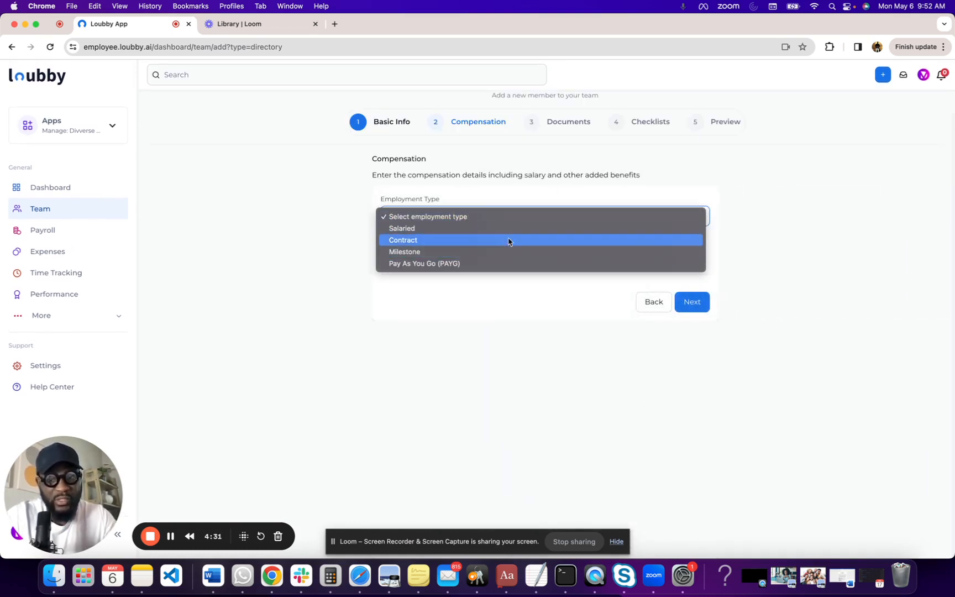
pyautogui.click(402, 227)
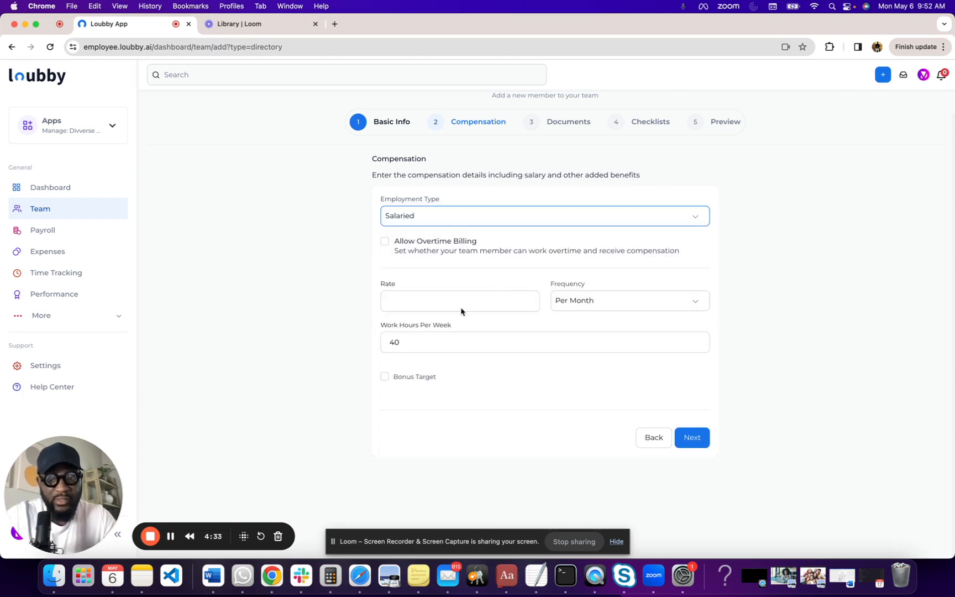
pyautogui.click(459, 301)
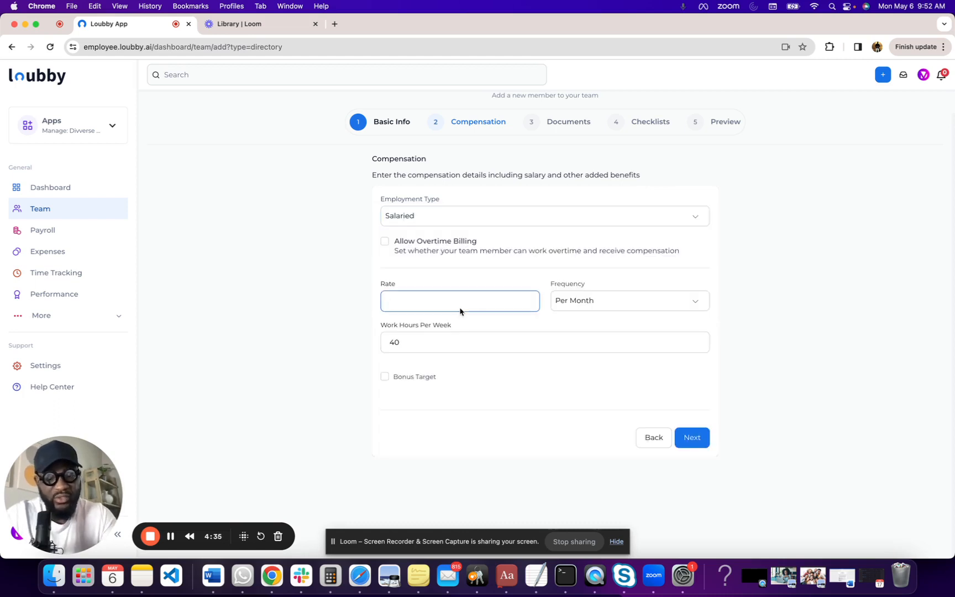
pyautogui.write('1000')
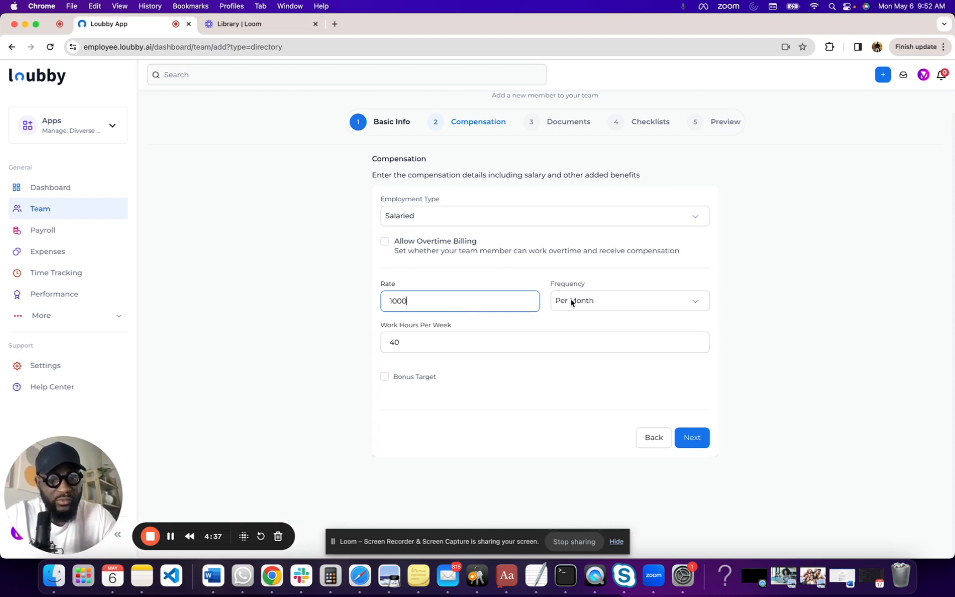
pyautogui.click(629, 300)
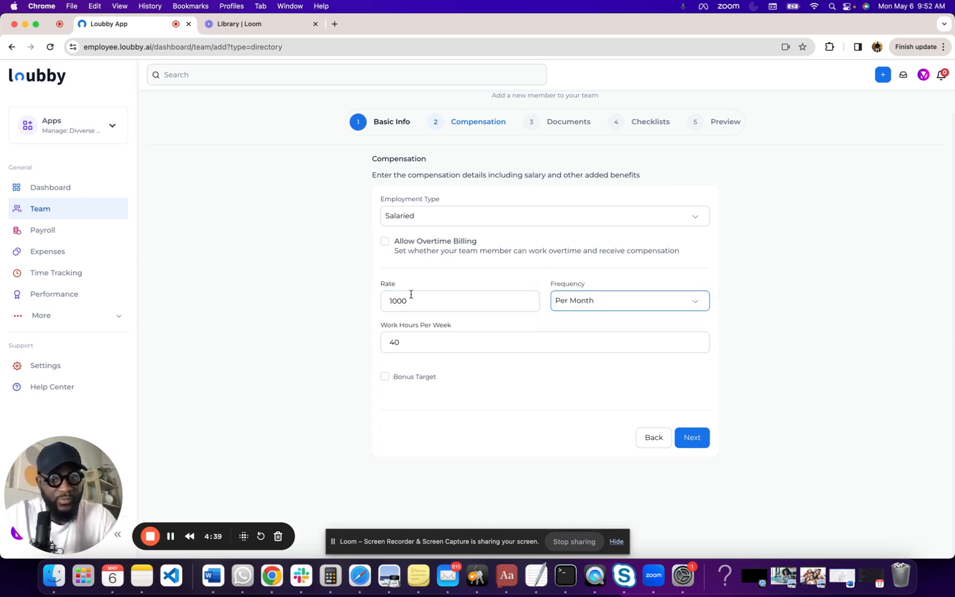
pyautogui.moveTo(434, 161)
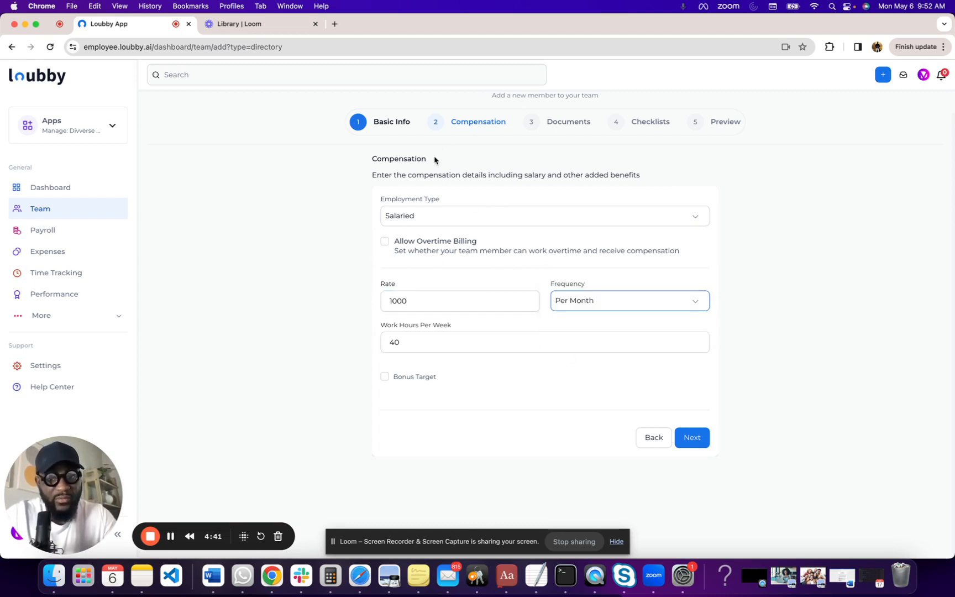
# - Reselect Salaried as Employment Type, keeping 1000 per month and 40 weekly hours
pyautogui.click(542, 215)
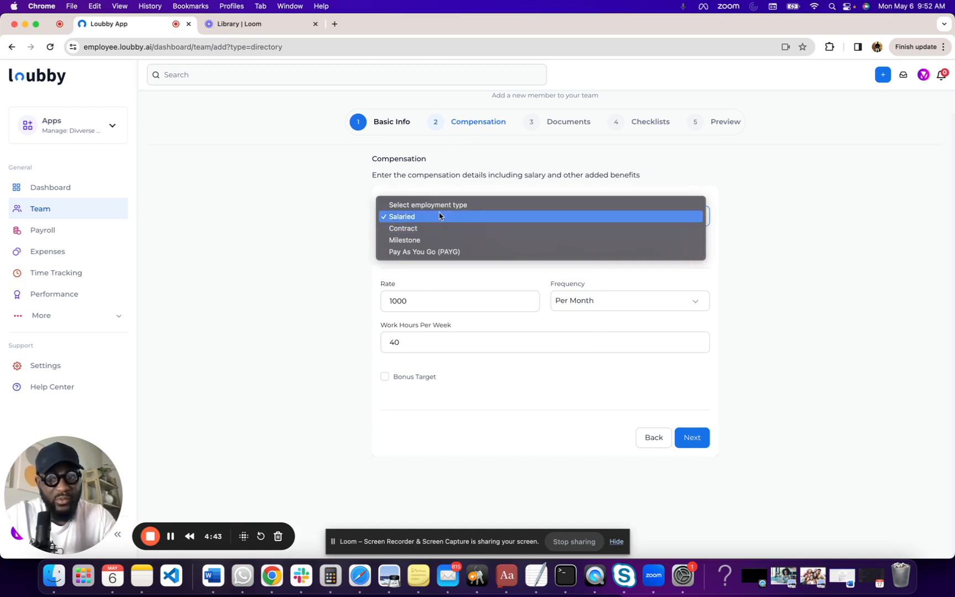
pyautogui.moveTo(435, 227)
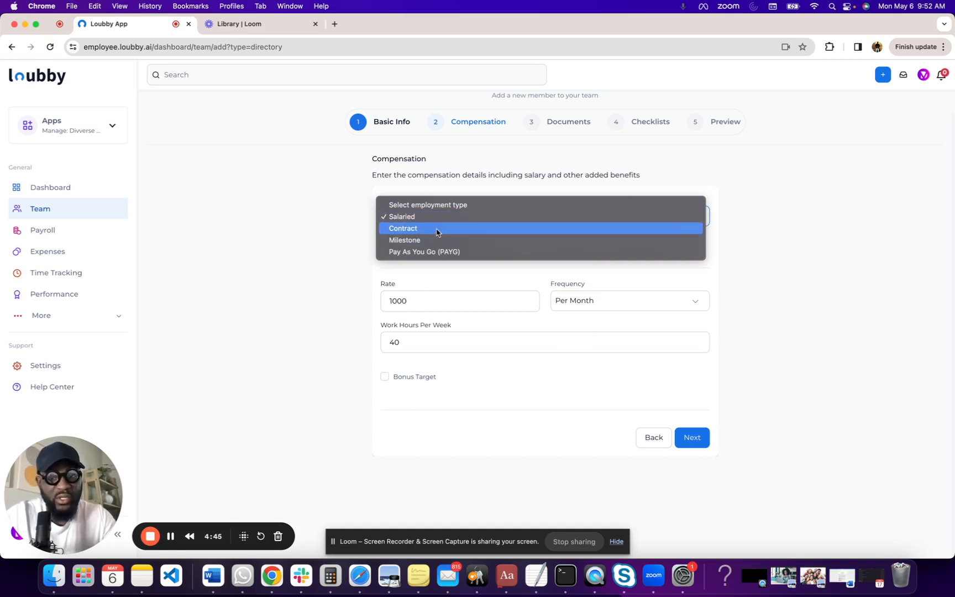
pyautogui.moveTo(437, 252)
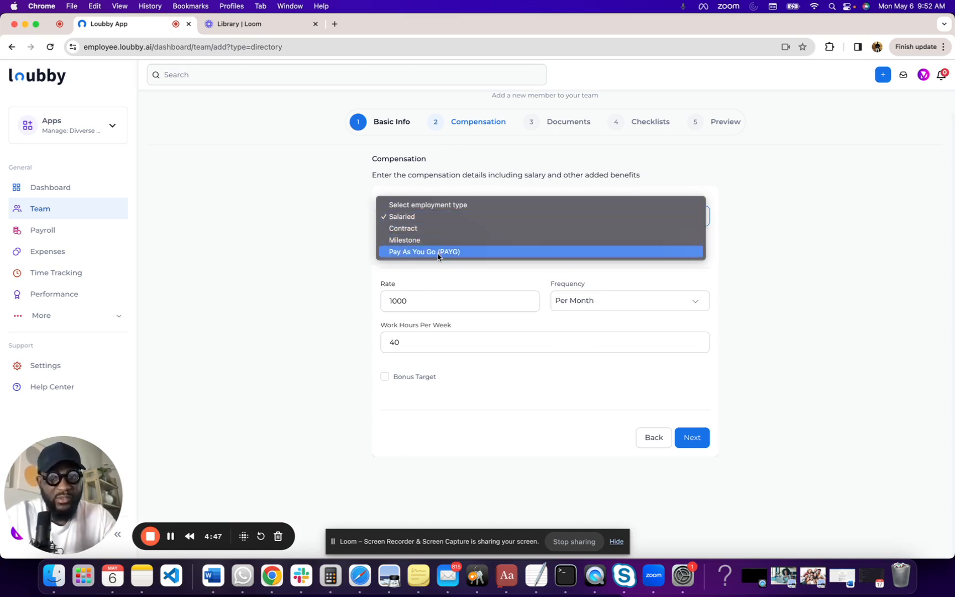
pyautogui.moveTo(453, 216)
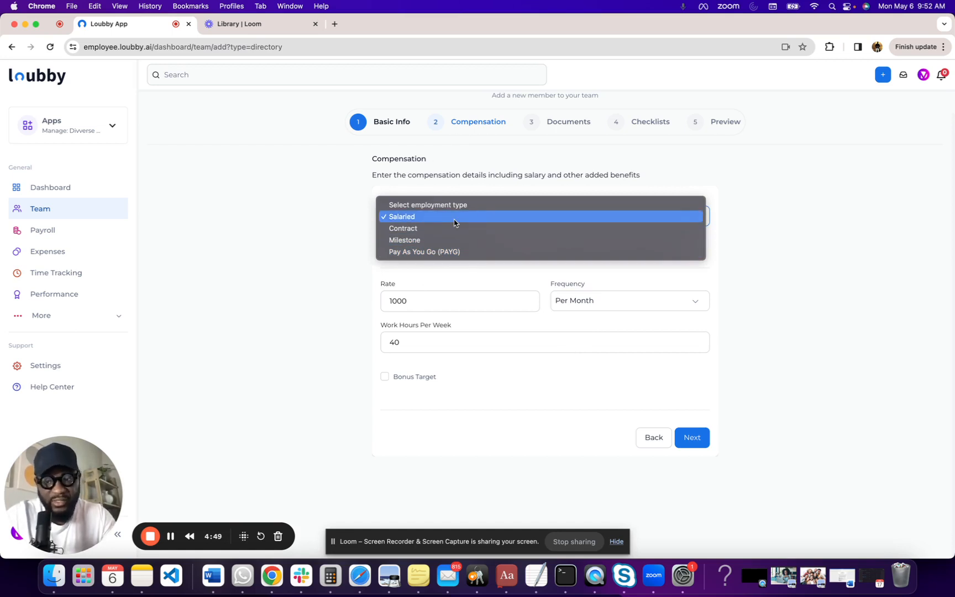
pyautogui.moveTo(449, 228)
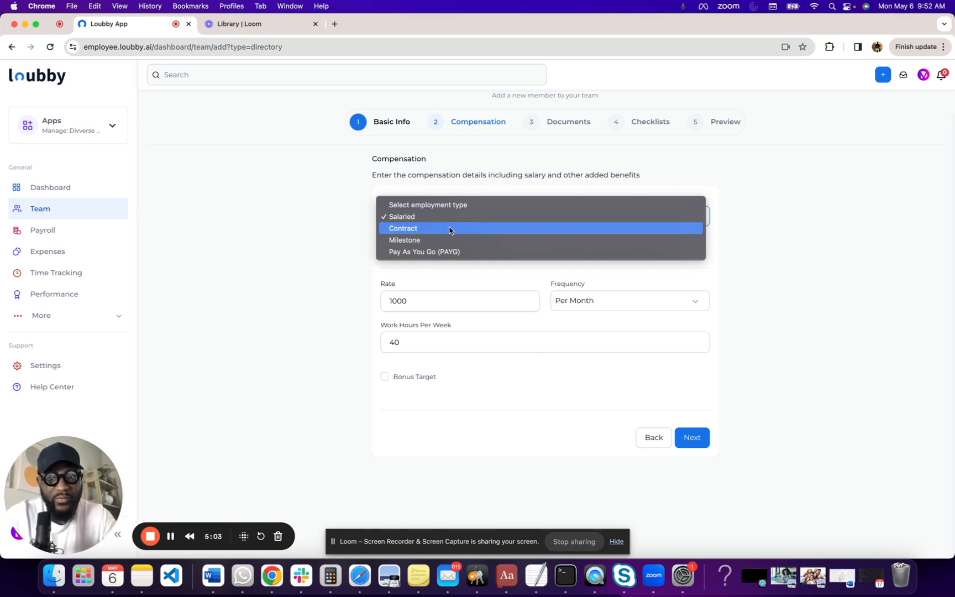
pyautogui.moveTo(443, 239)
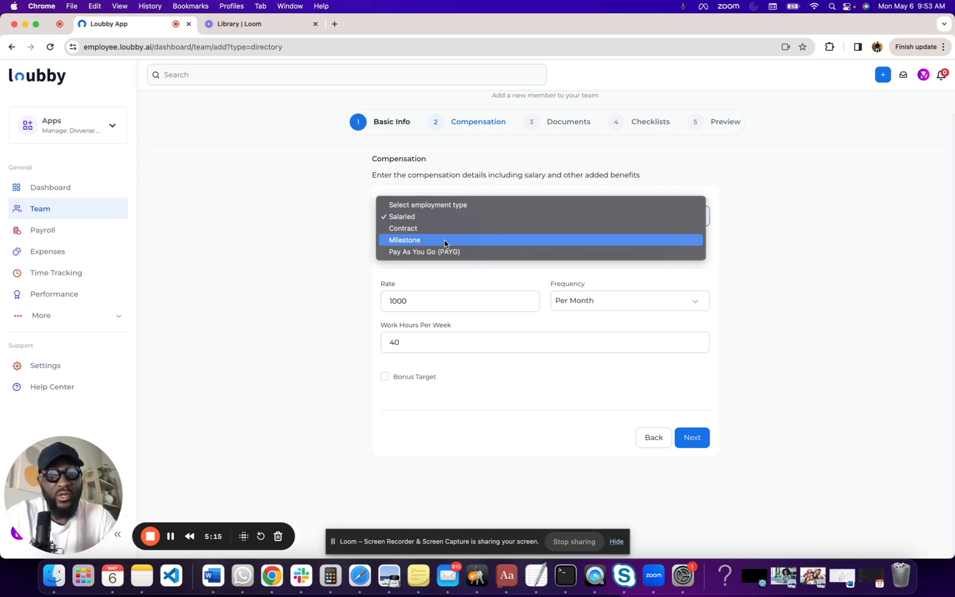
pyautogui.moveTo(454, 261)
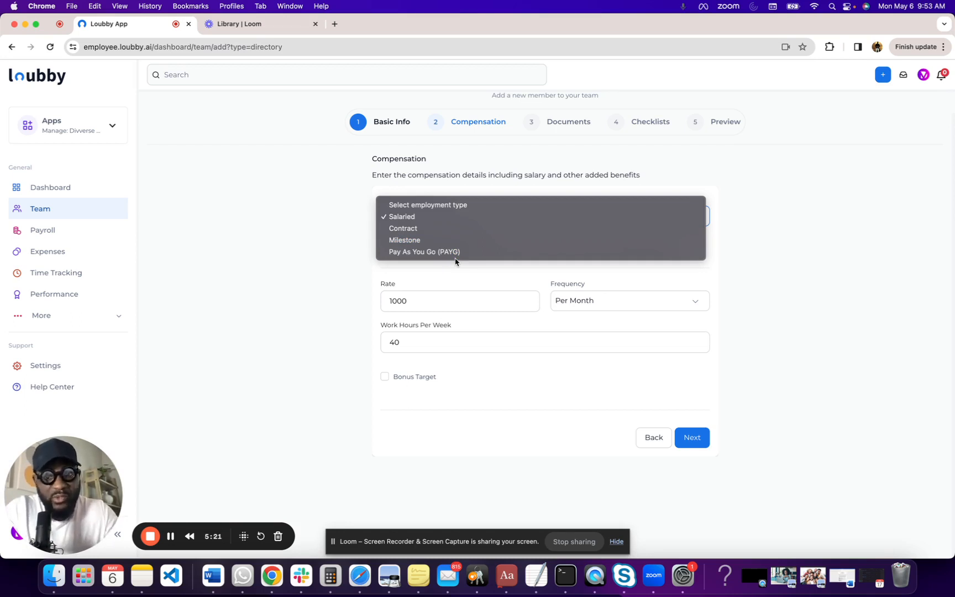
pyautogui.moveTo(478, 216)
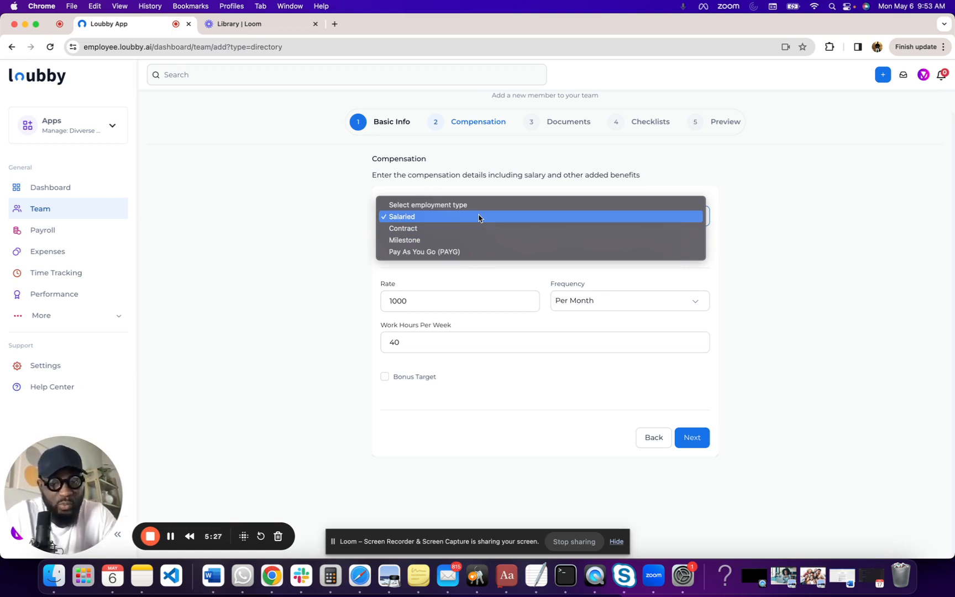
pyautogui.click(401, 216)
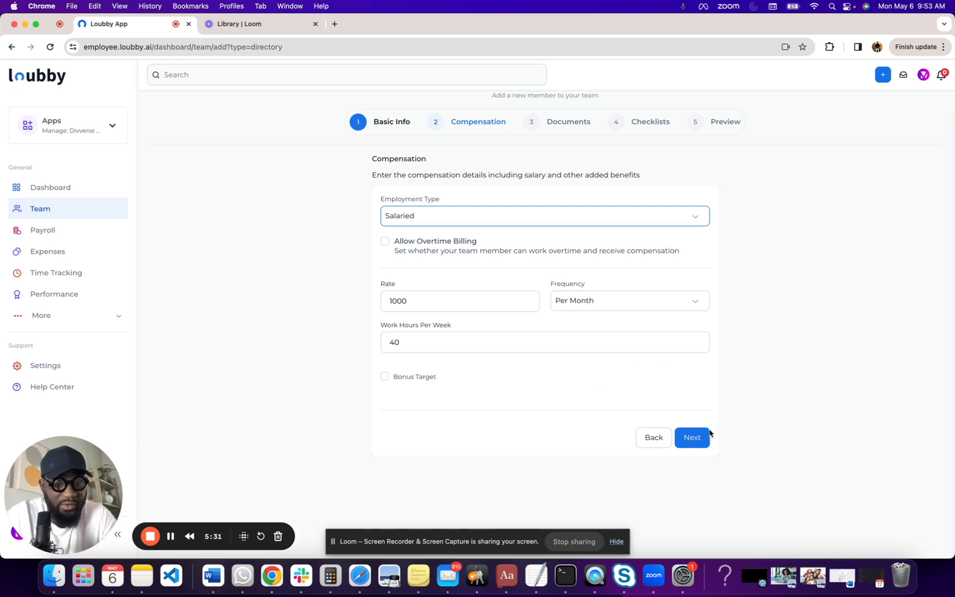
# - On the Documents step, select the New Joiner Contract and the Divverse Non-Disclosure Agreement
pyautogui.click(692, 437)
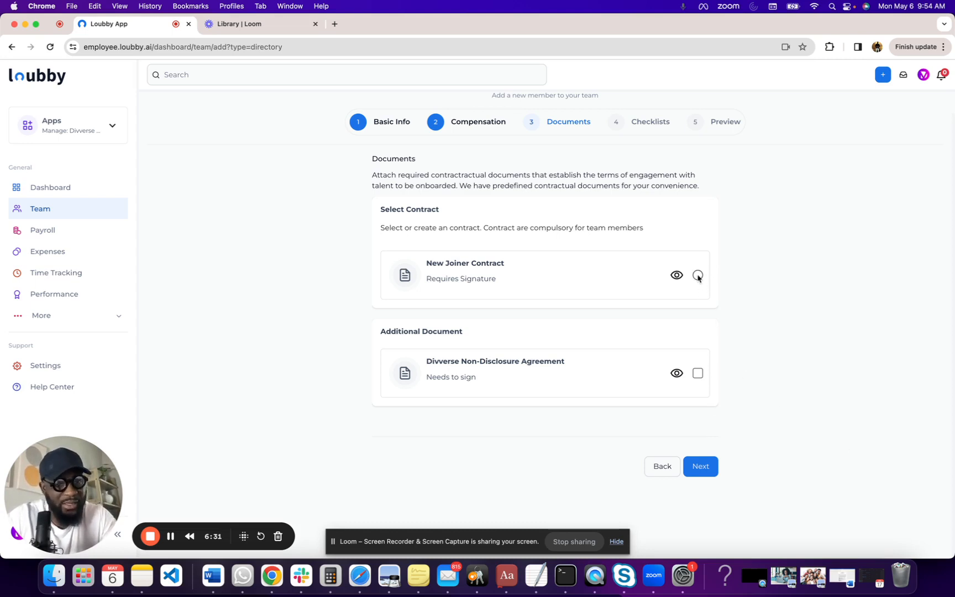
pyautogui.click(698, 275)
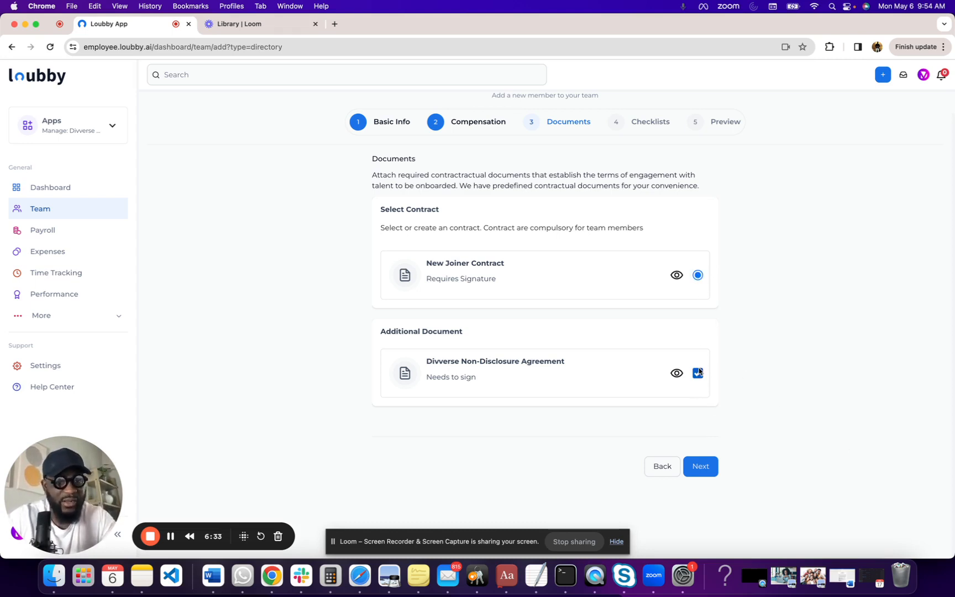
pyautogui.click(698, 373)
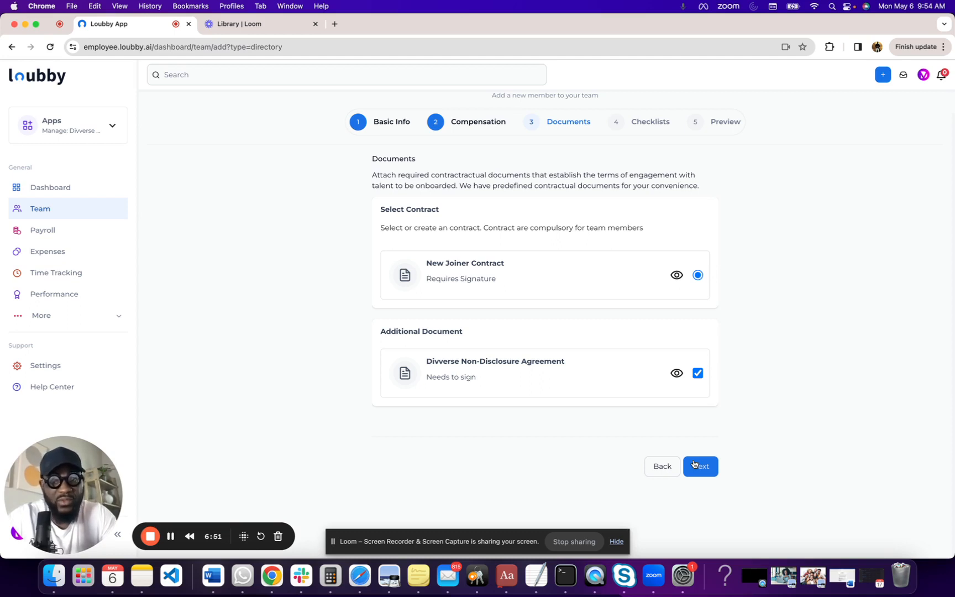
# - On the Checklists step, switch on checklists for the member and tick Enforce Completion Order
pyautogui.click(700, 465)
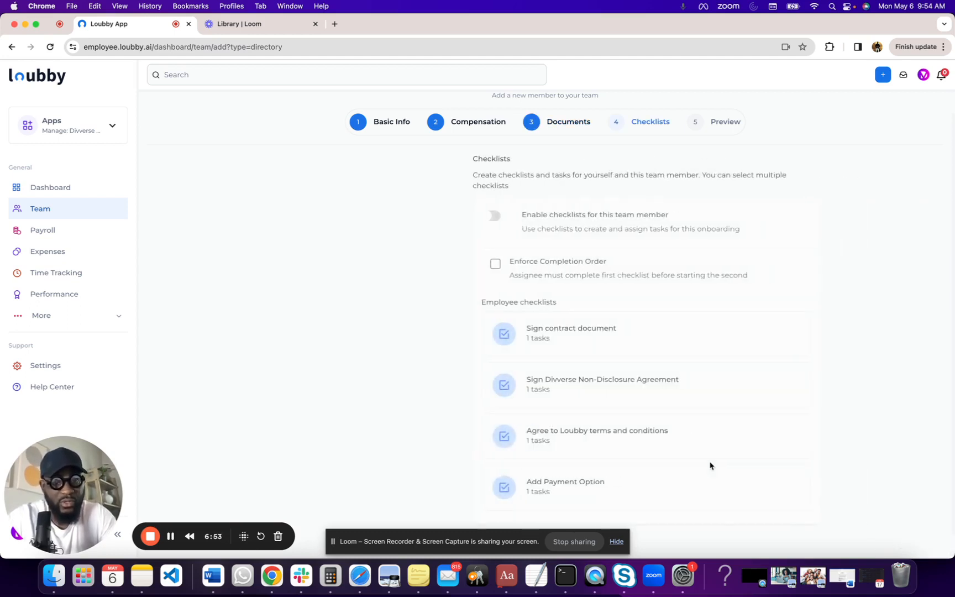
pyautogui.scroll(-3)
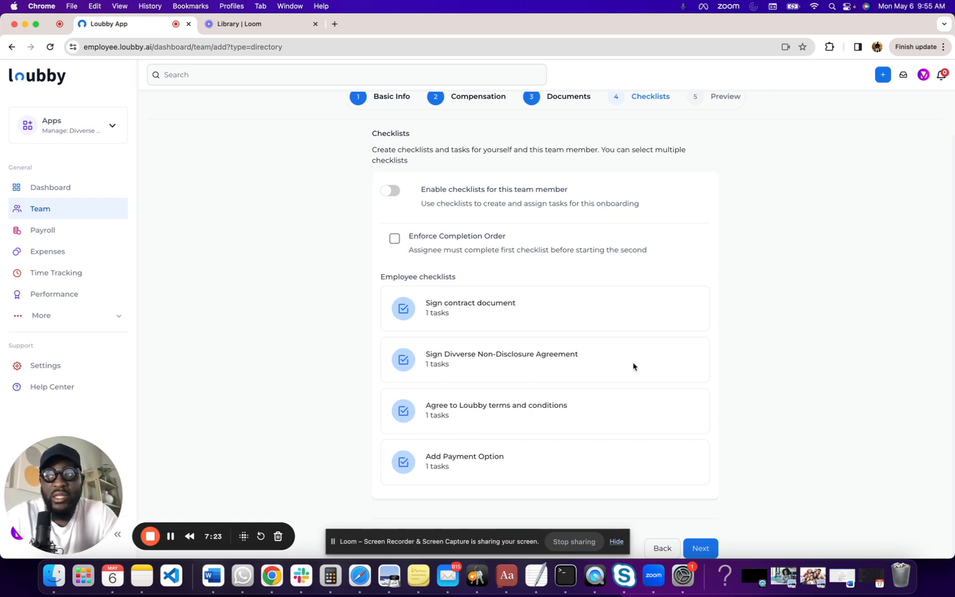
pyautogui.moveTo(578, 293)
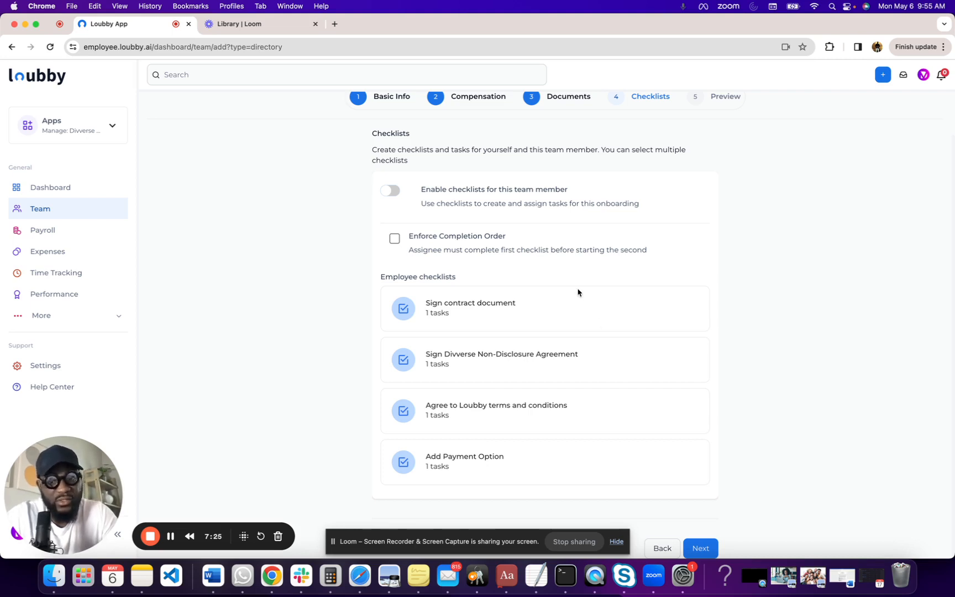
pyautogui.moveTo(500, 428)
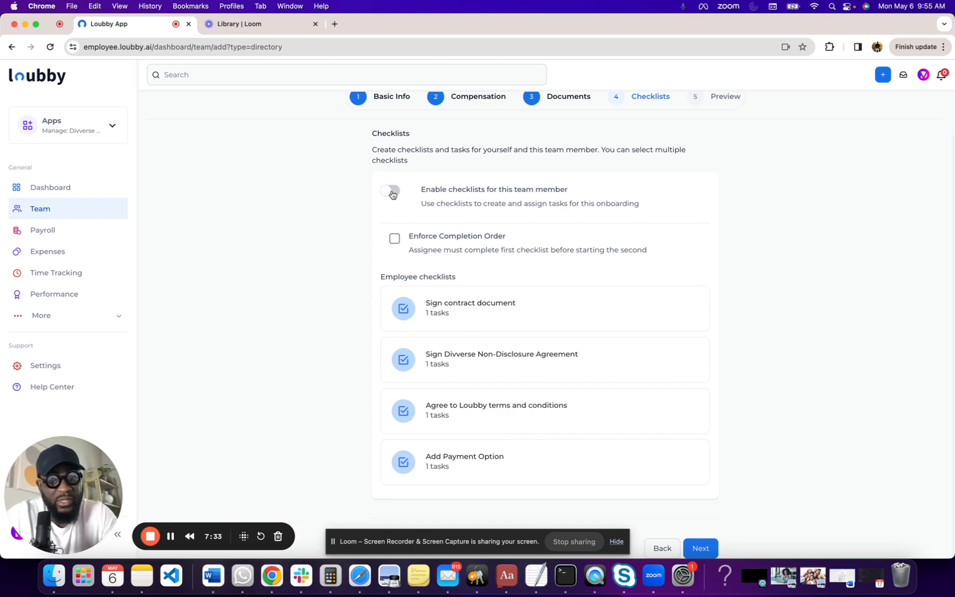
pyautogui.click(390, 192)
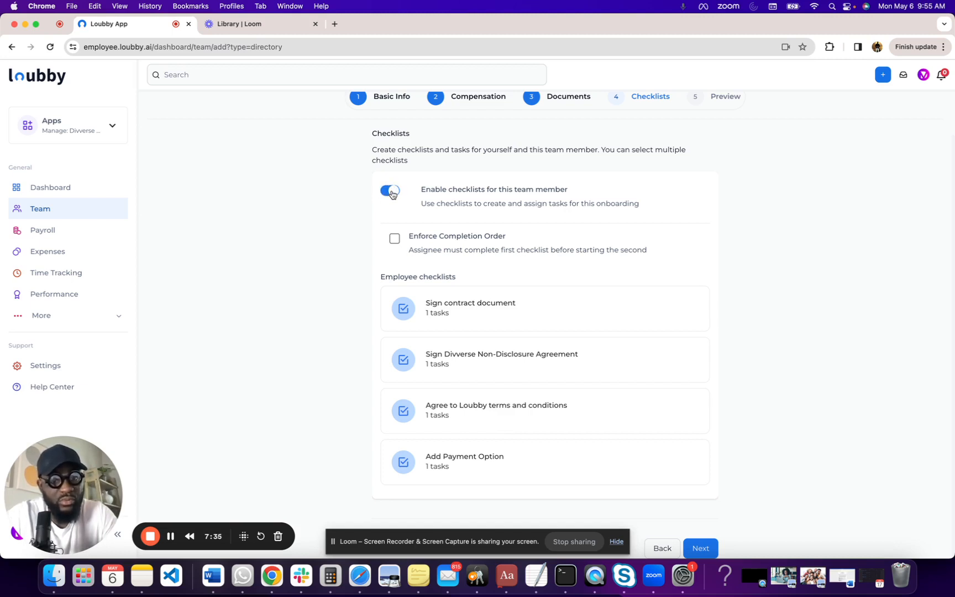
pyautogui.click(394, 238)
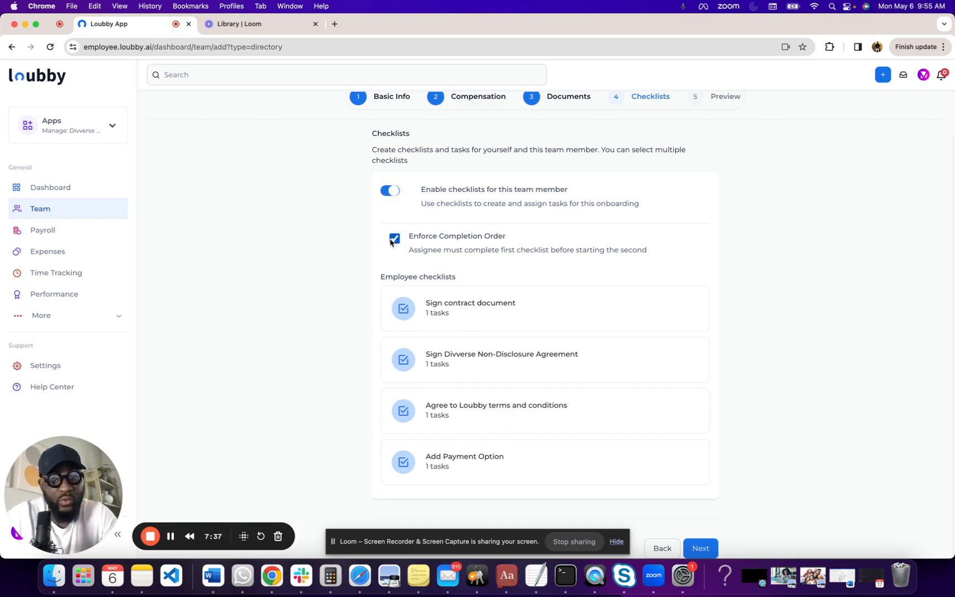
pyautogui.moveTo(406, 360)
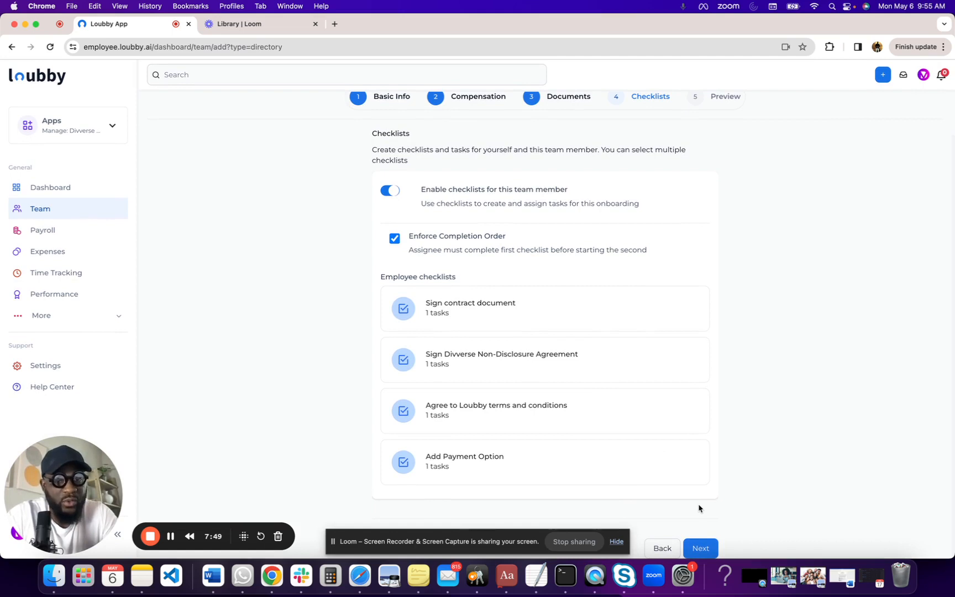
pyautogui.click(699, 548)
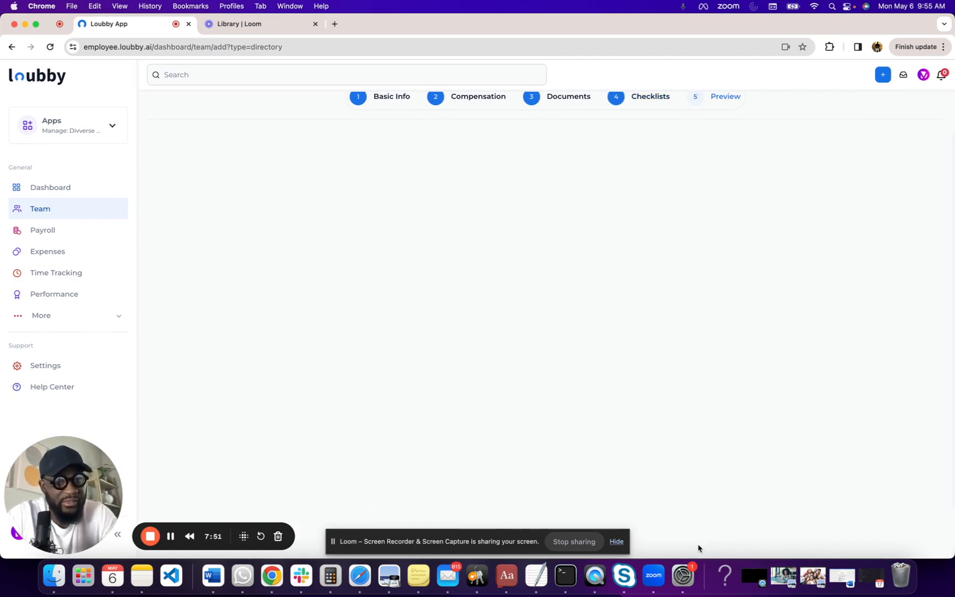
pyautogui.click(724, 96)
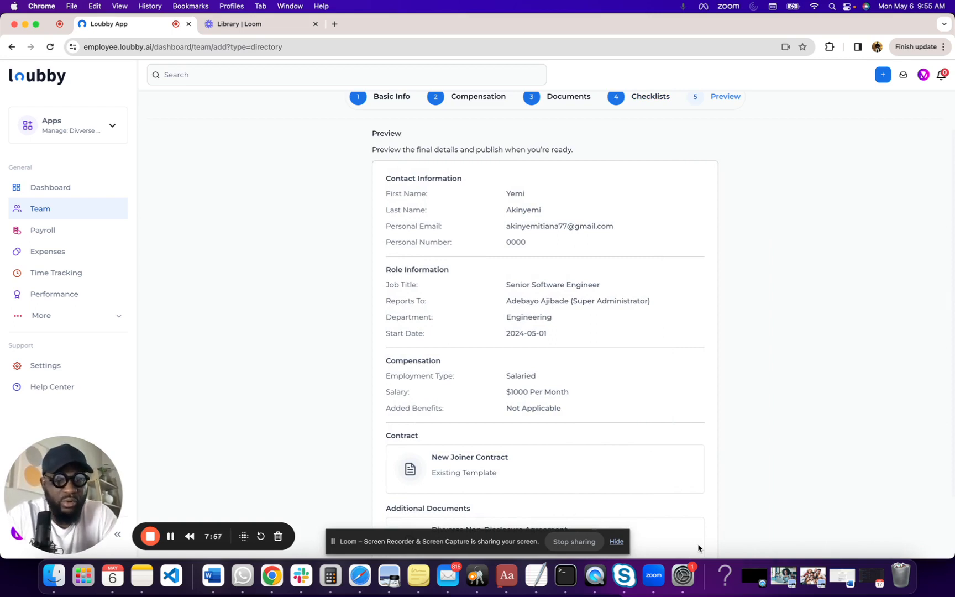
pyautogui.scroll(-3)
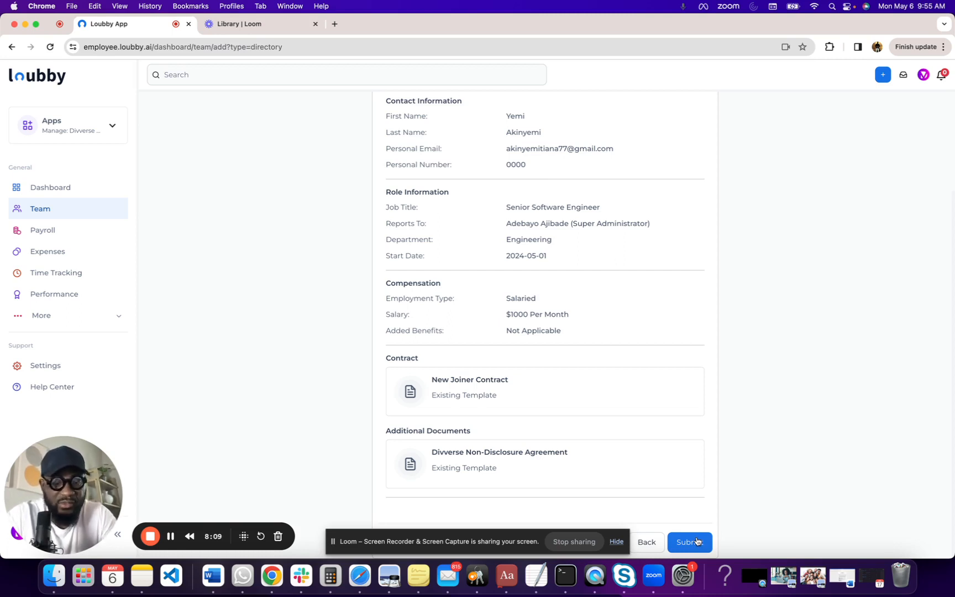
pyautogui.click(689, 543)
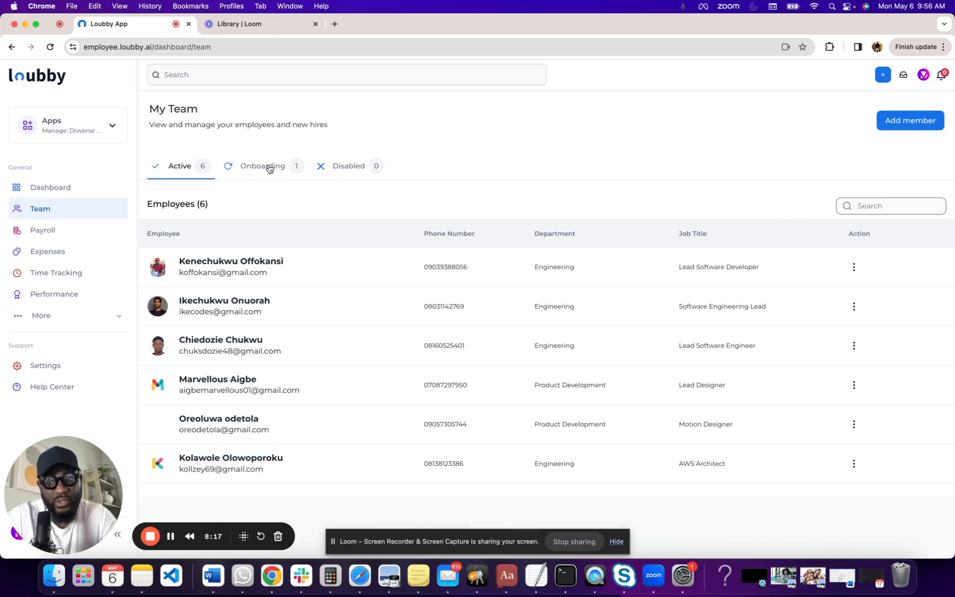
pyautogui.click(263, 166)
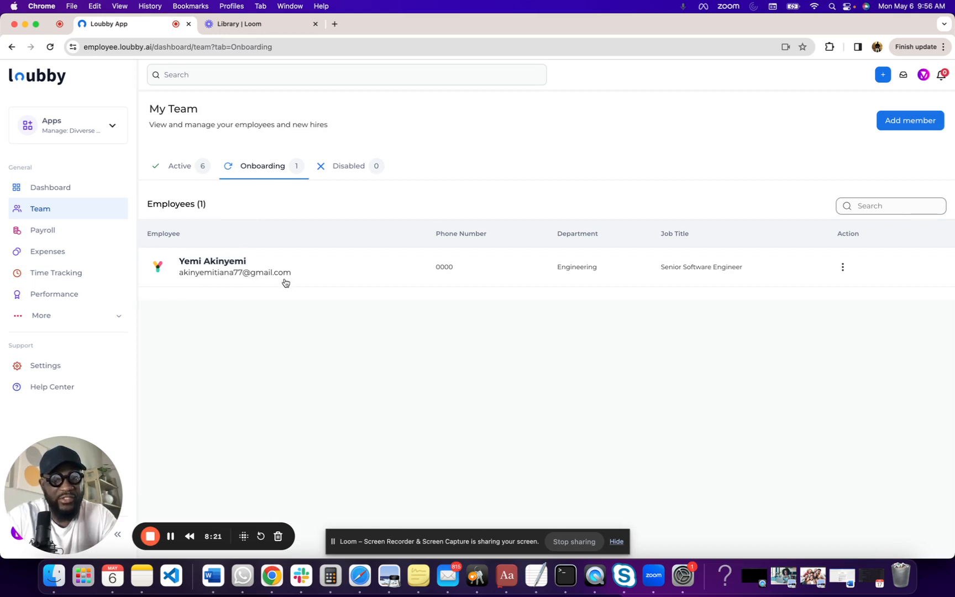
pyautogui.moveTo(342, 271)
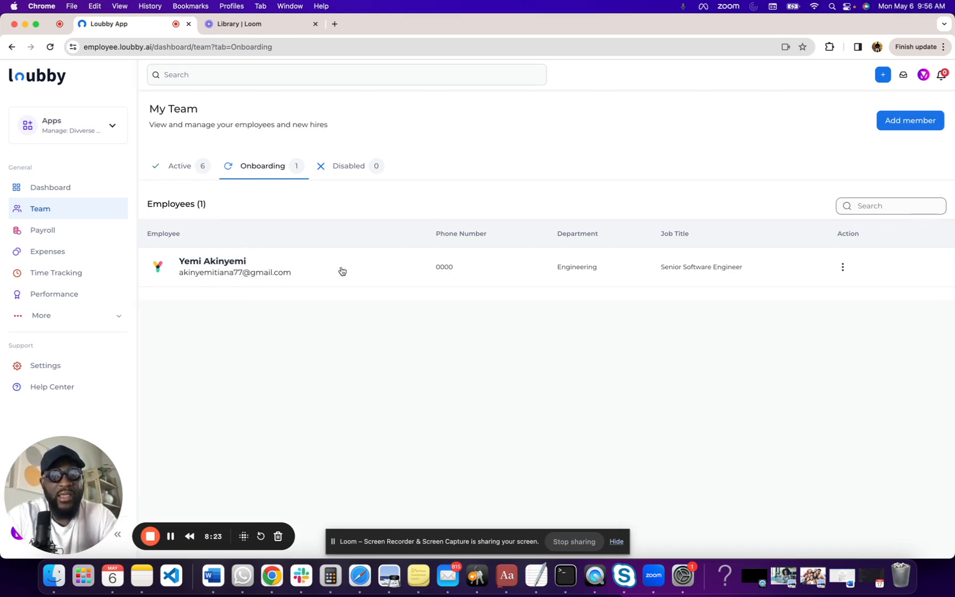
pyautogui.moveTo(190, 173)
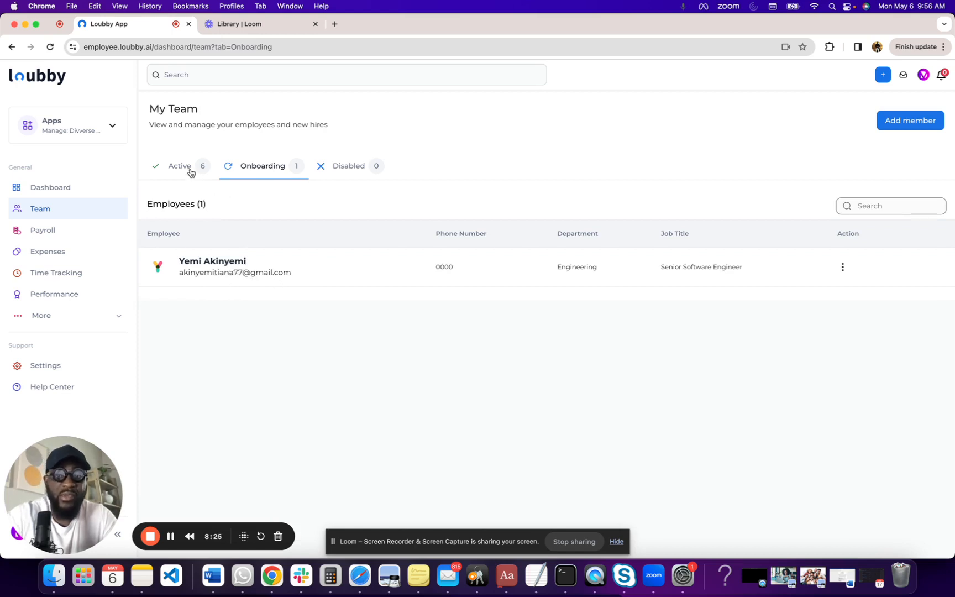
pyautogui.moveTo(622, 178)
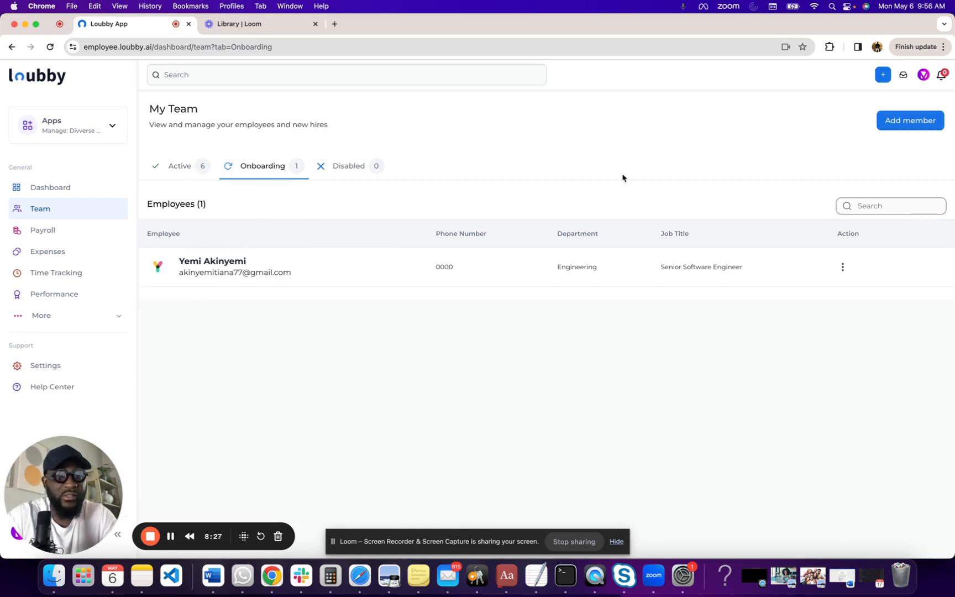
pyautogui.click(842, 267)
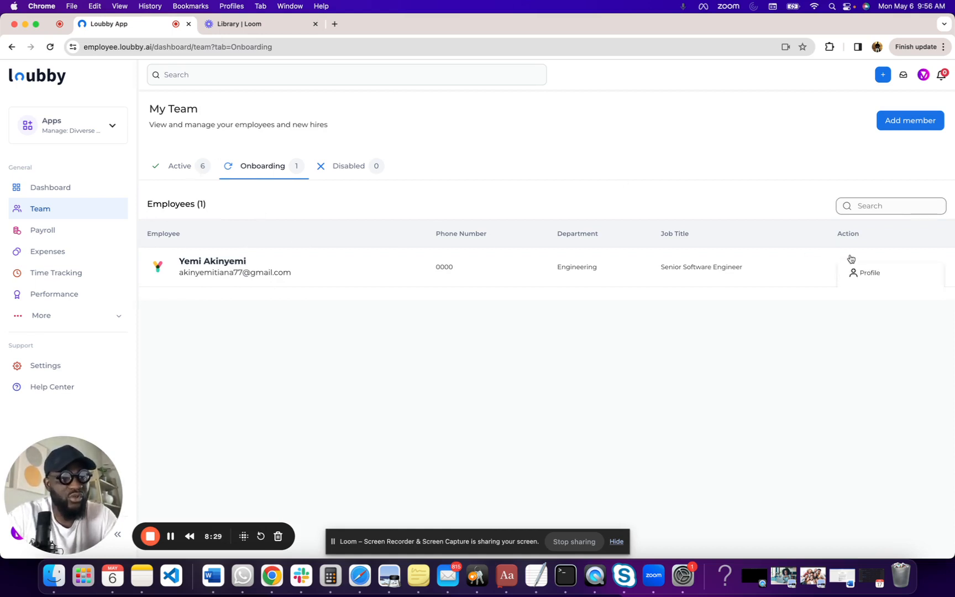
pyautogui.click(869, 273)
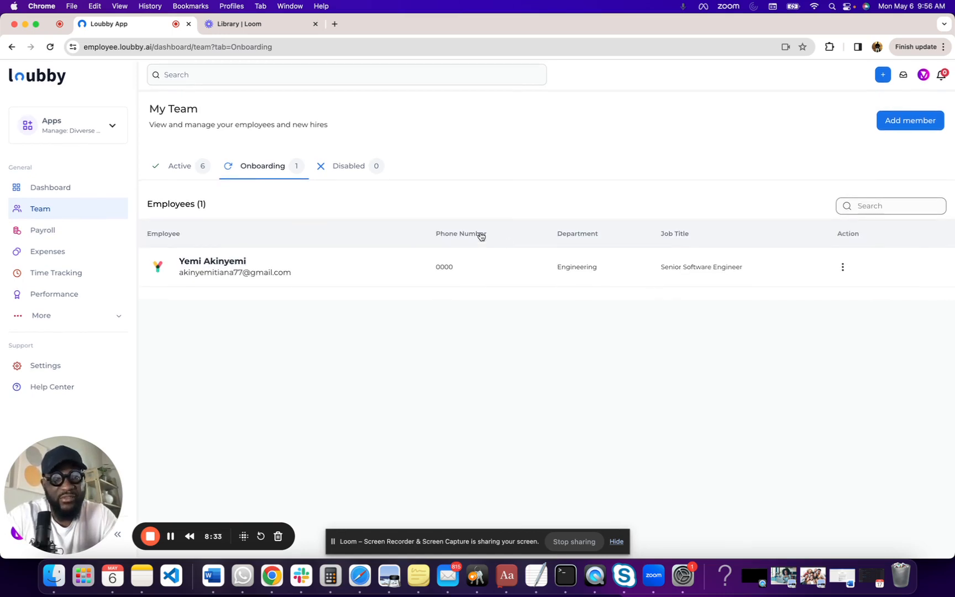
pyautogui.moveTo(218, 237)
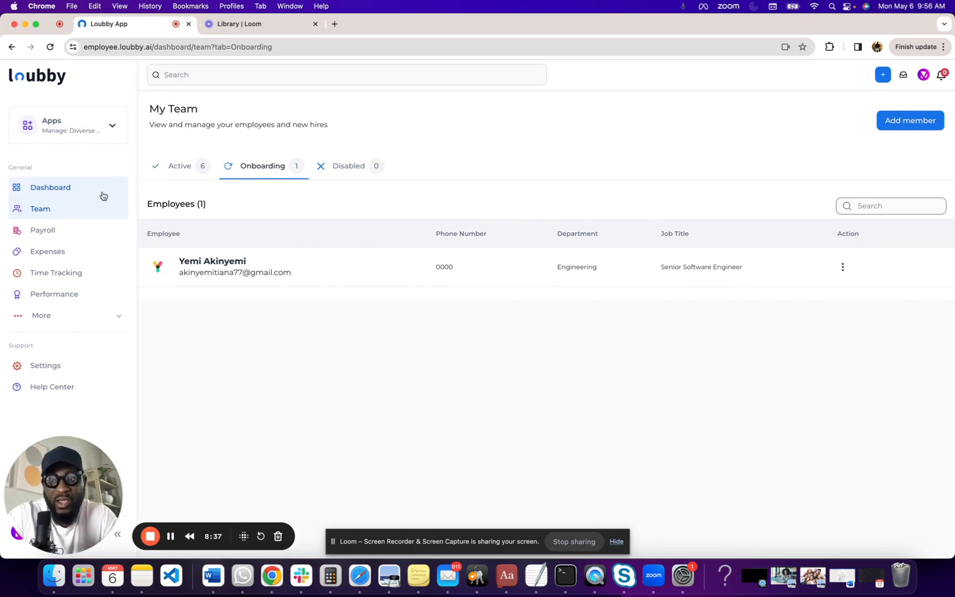
pyautogui.moveTo(100, 209)
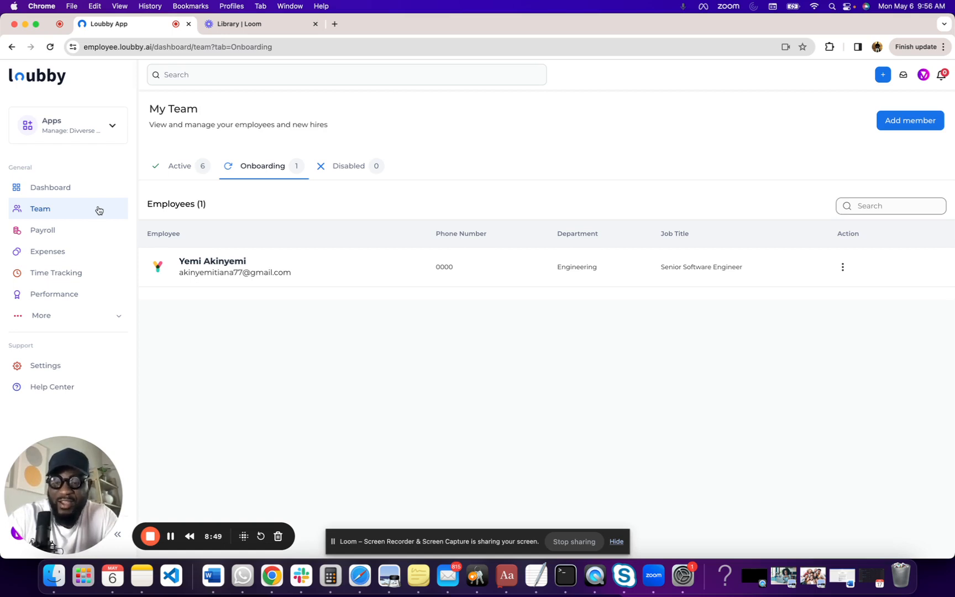
pyautogui.moveTo(118, 210)
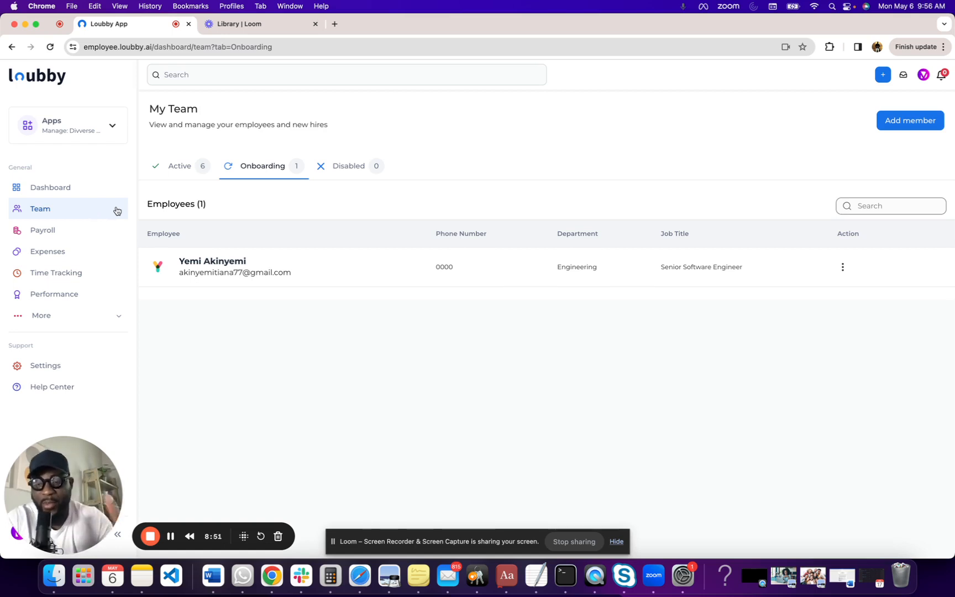